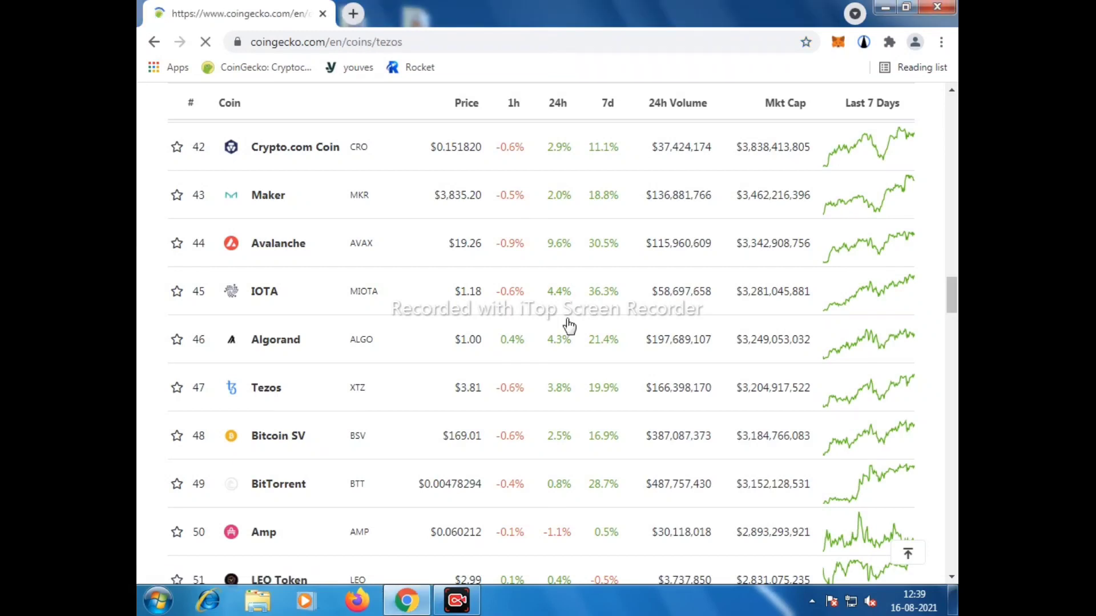
Step: Open the Tezos (XTZ) coin page on CoinGecko and review its price and market stats
{"action": "left_click", "coordinate": [266, 388]}
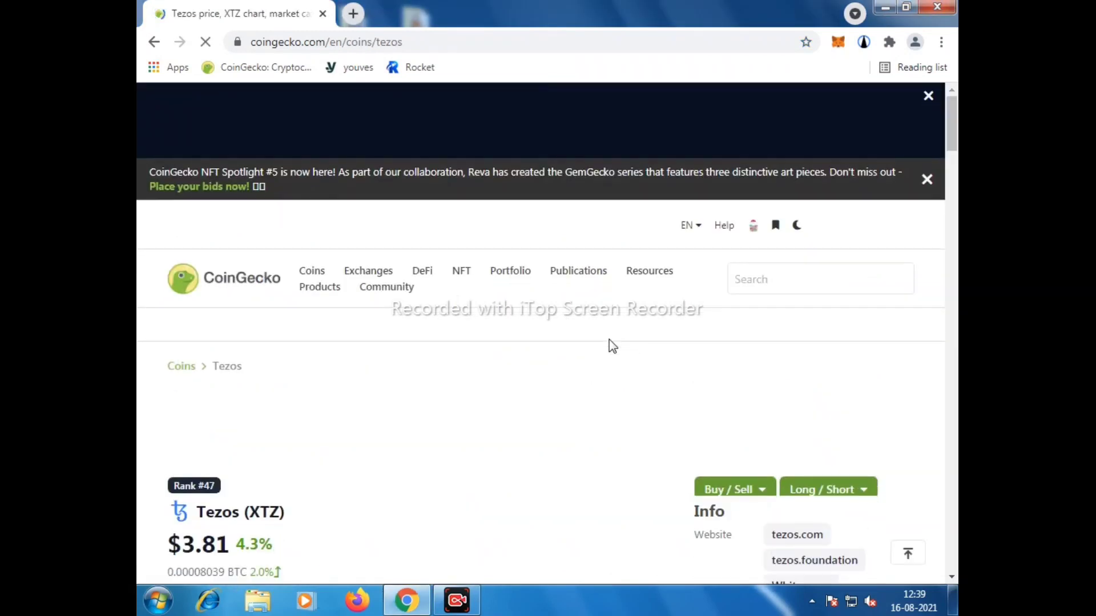
{"action": "scroll", "scroll_direction": "down", "scroll_amount": 3}
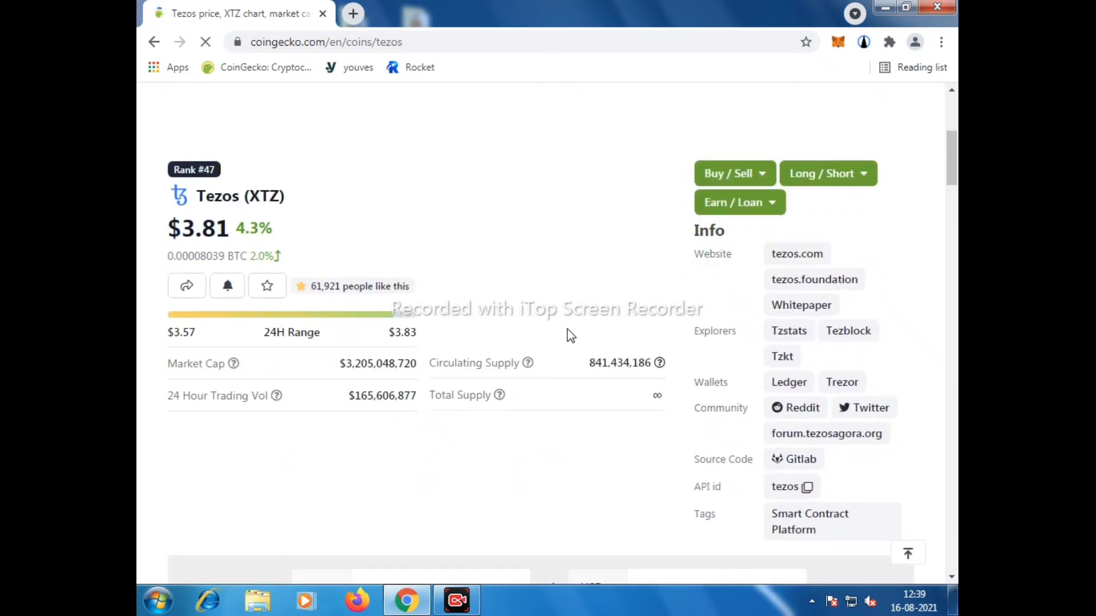
{"action": "scroll", "scroll_direction": "down", "scroll_amount": 3}
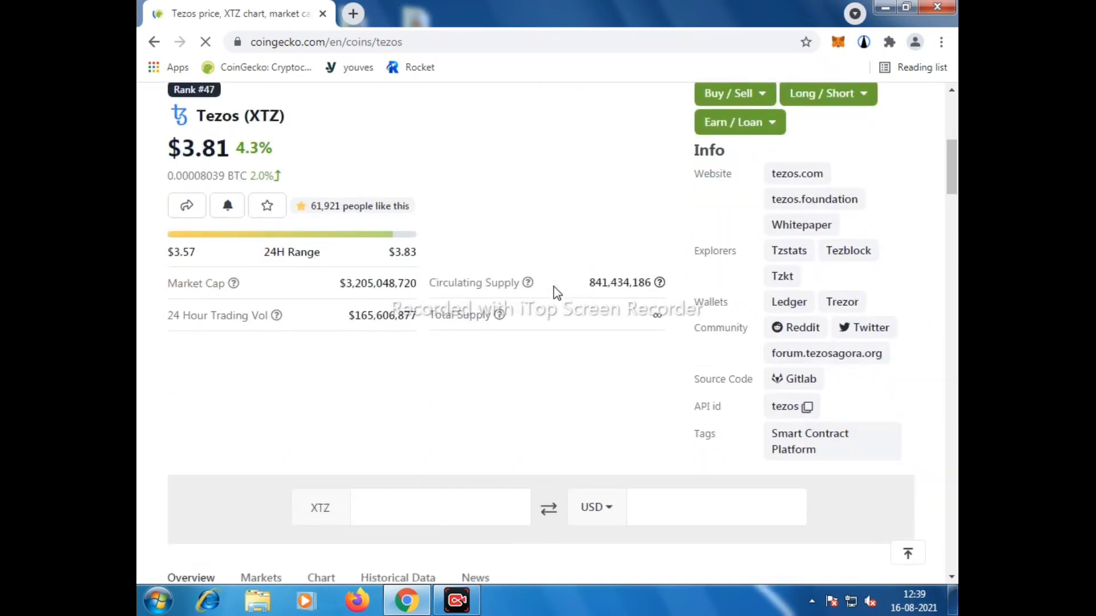
{"action": "scroll", "scroll_direction": "down", "scroll_amount": 3}
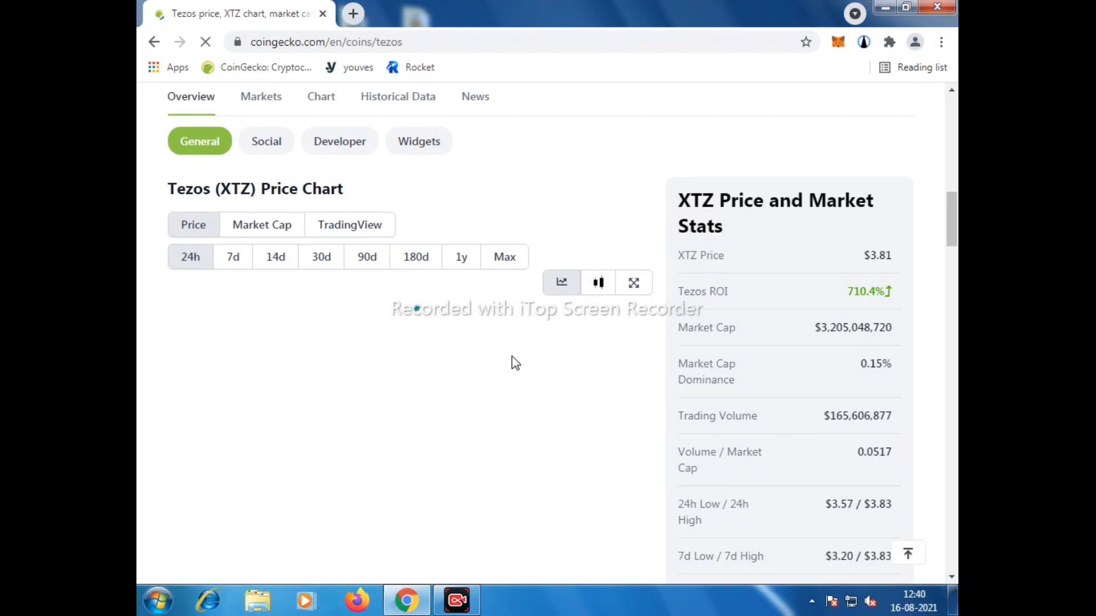
{"action": "scroll", "scroll_direction": "down", "scroll_amount": 3}
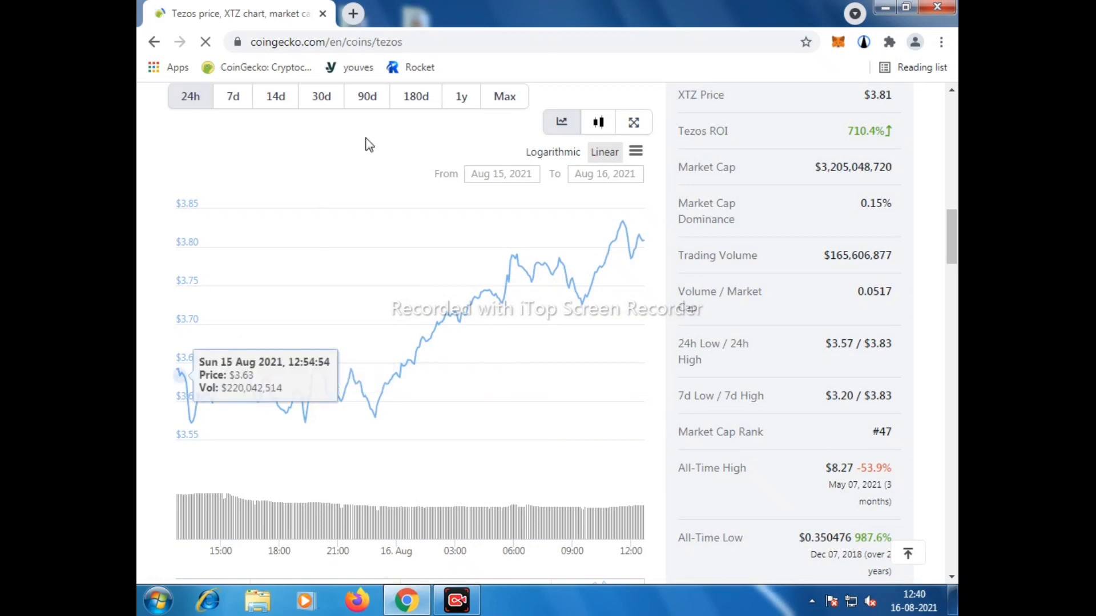
{"action": "mouse_move", "coordinate": [310, 116]}
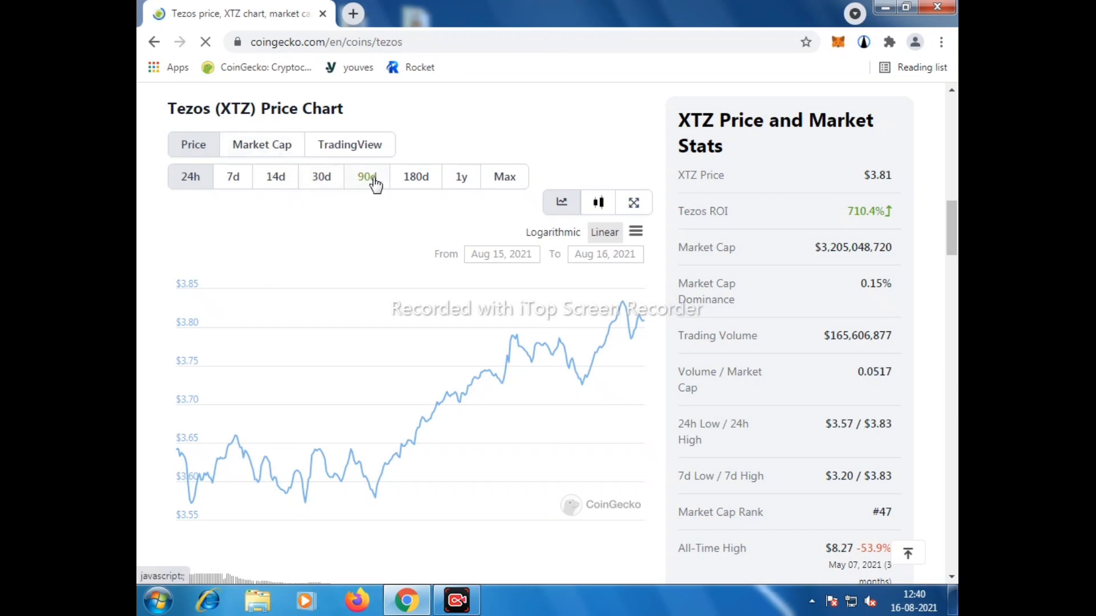
Step: Review the Tezos 24-hour price chart and percentage changes further down the page
{"action": "scroll", "scroll_direction": "down", "scroll_amount": 3}
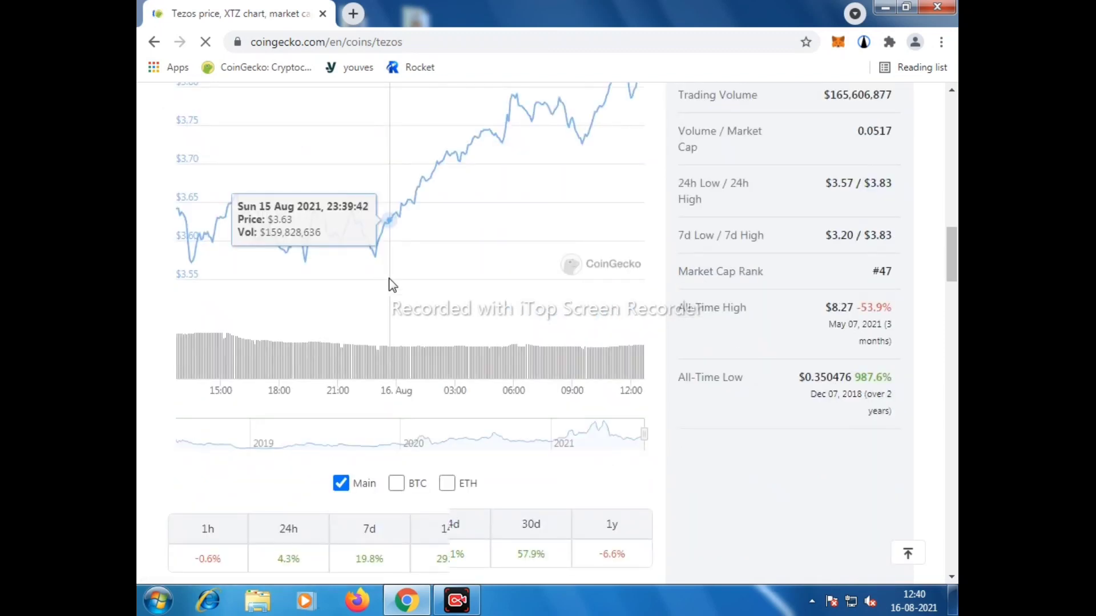
{"action": "scroll", "scroll_direction": "down", "scroll_amount": 3}
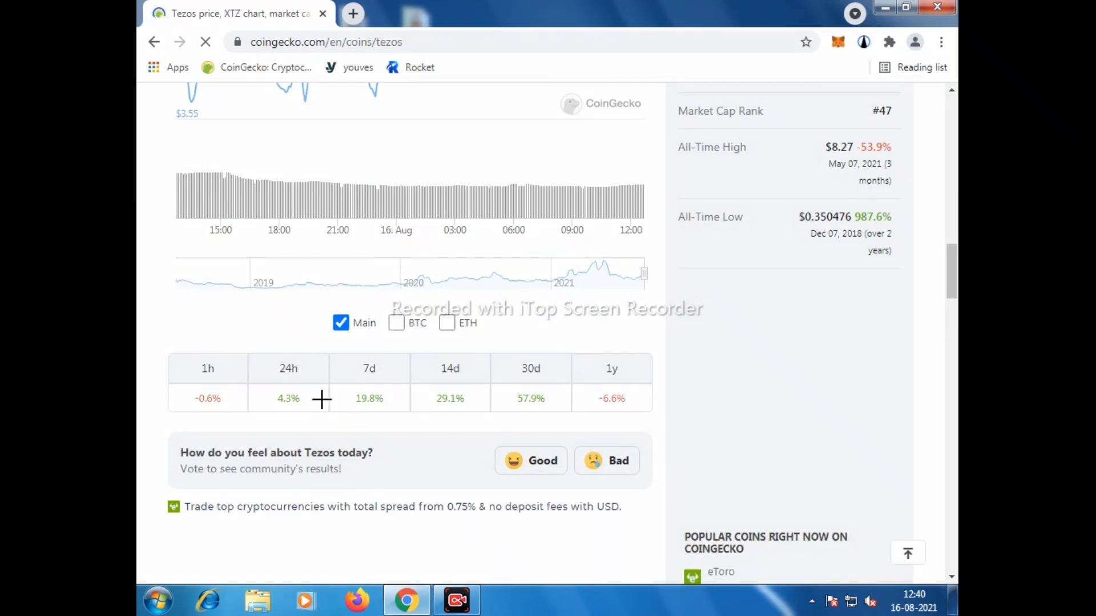
{"action": "left_click", "coordinate": [287, 369]}
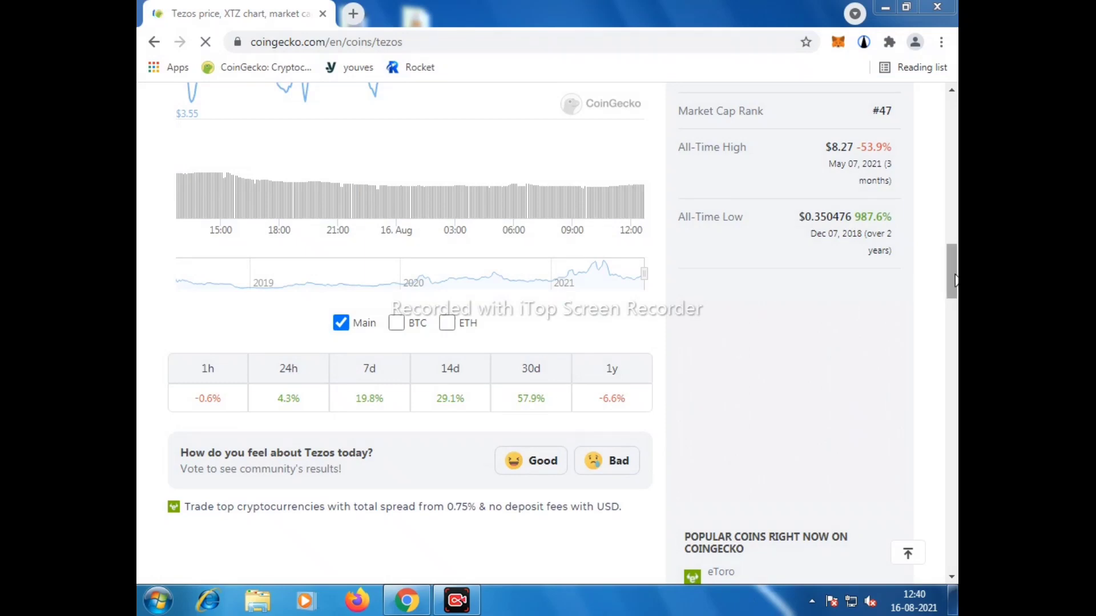
{"action": "scroll", "scroll_direction": "down", "scroll_amount": 3}
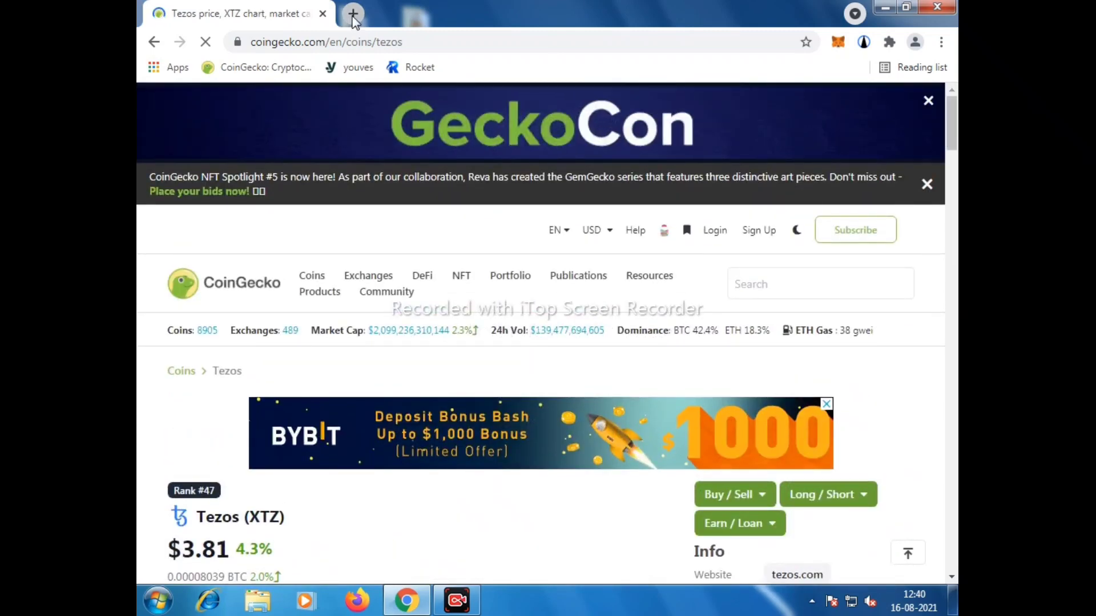
Step: Search Google for 'temple wallet extension' in a new tab and choose the templewallet.com result
{"action": "left_click", "coordinate": [353, 14]}
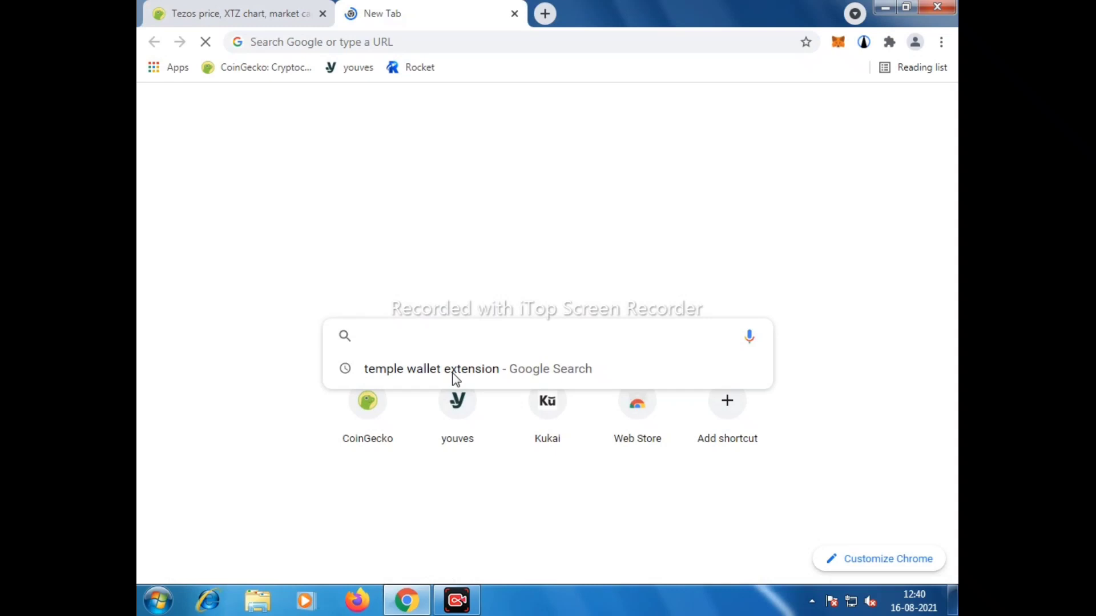
{"action": "left_click", "coordinate": [477, 368]}
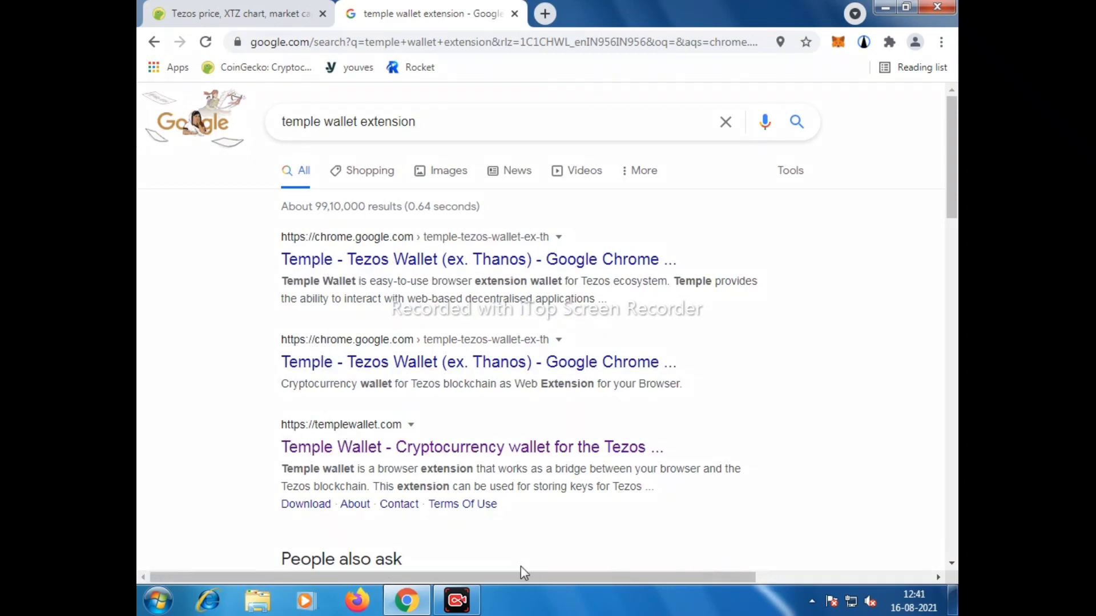
{"action": "mouse_move", "coordinate": [282, 406]}
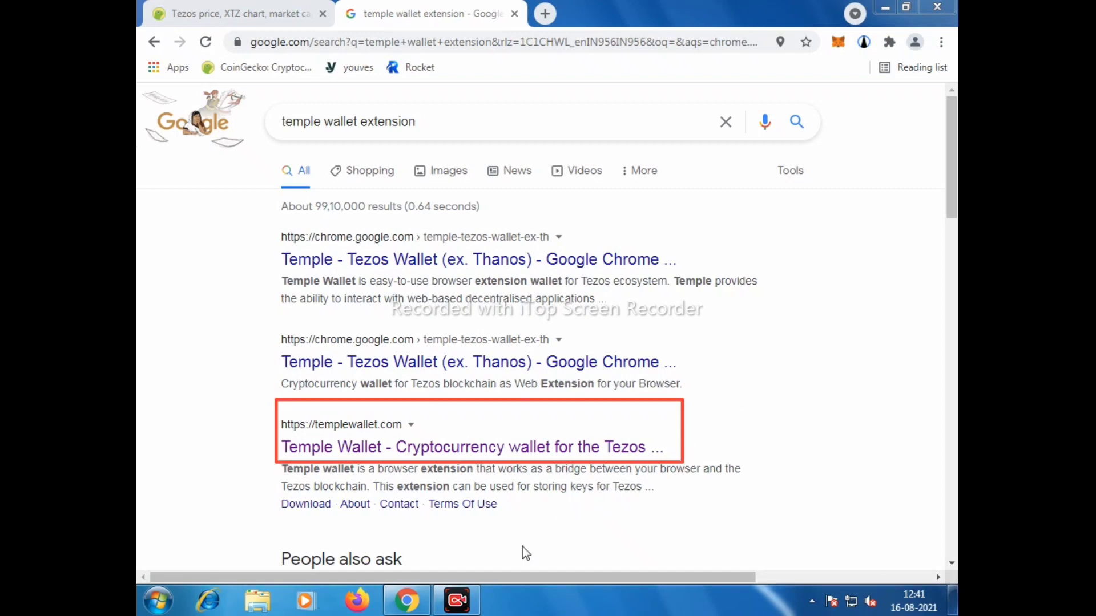
{"action": "mouse_move", "coordinate": [357, 430]}
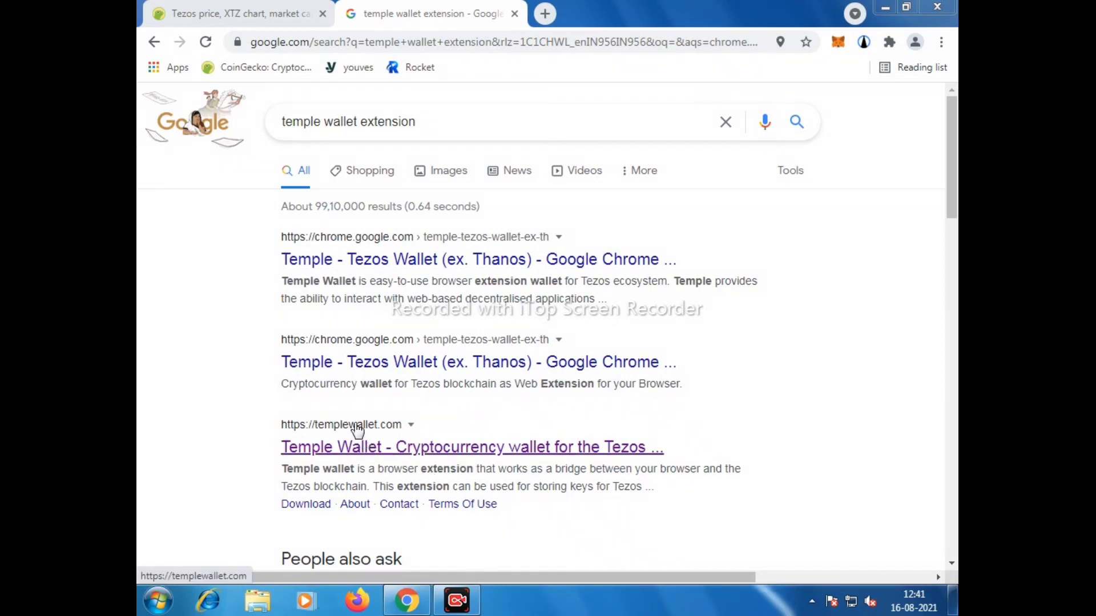
{"action": "left_click", "coordinate": [472, 446]}
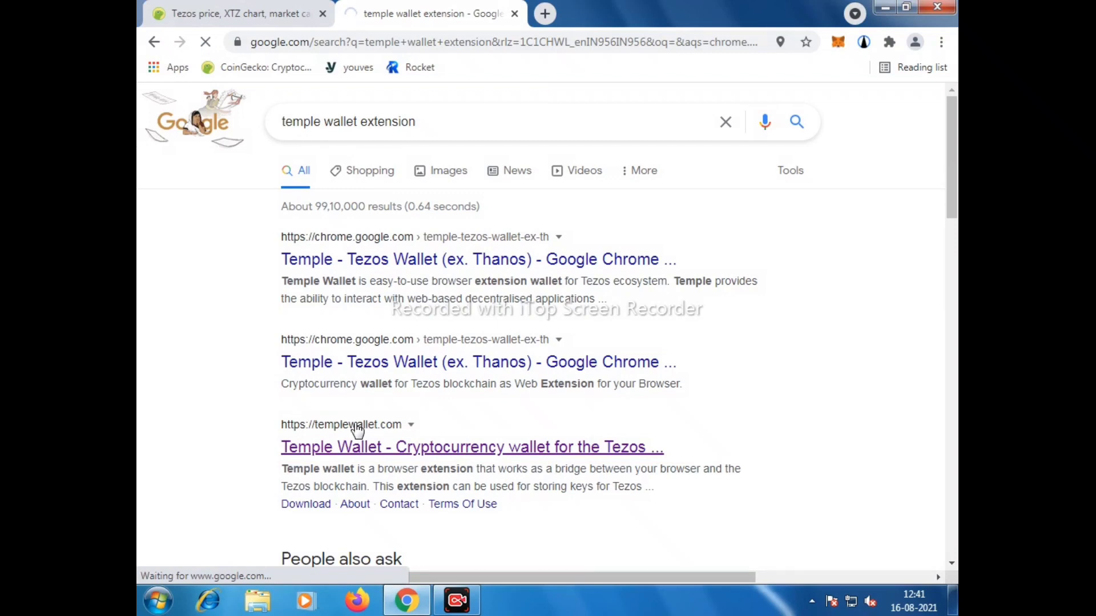
Step: From templewallet.com's Install Now page, choose the Google Chrome install option
{"action": "left_click", "coordinate": [472, 446]}
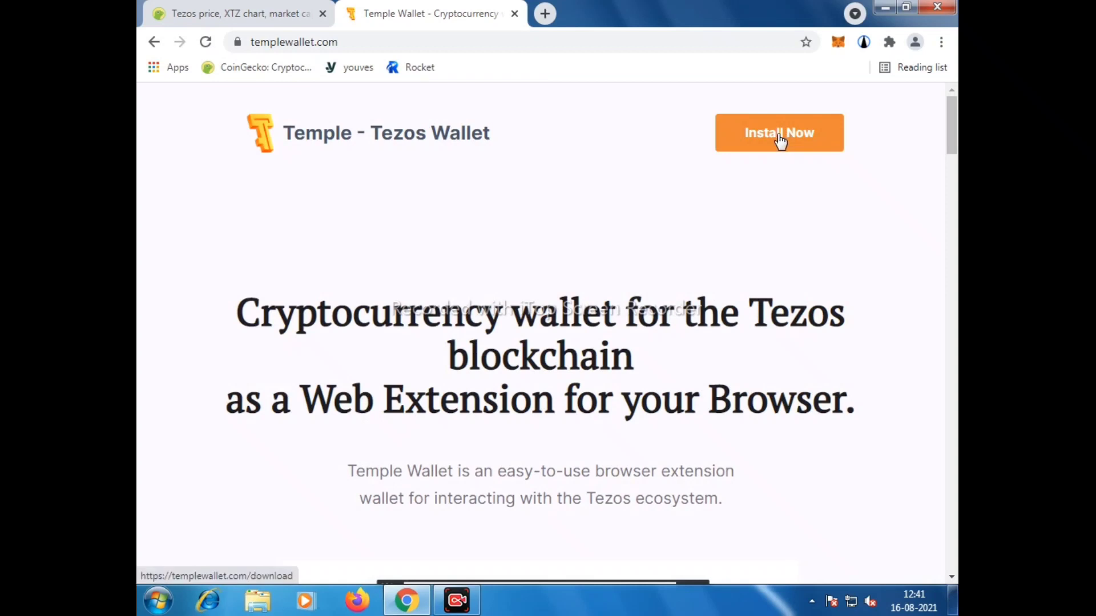
{"action": "left_click", "coordinate": [778, 133]}
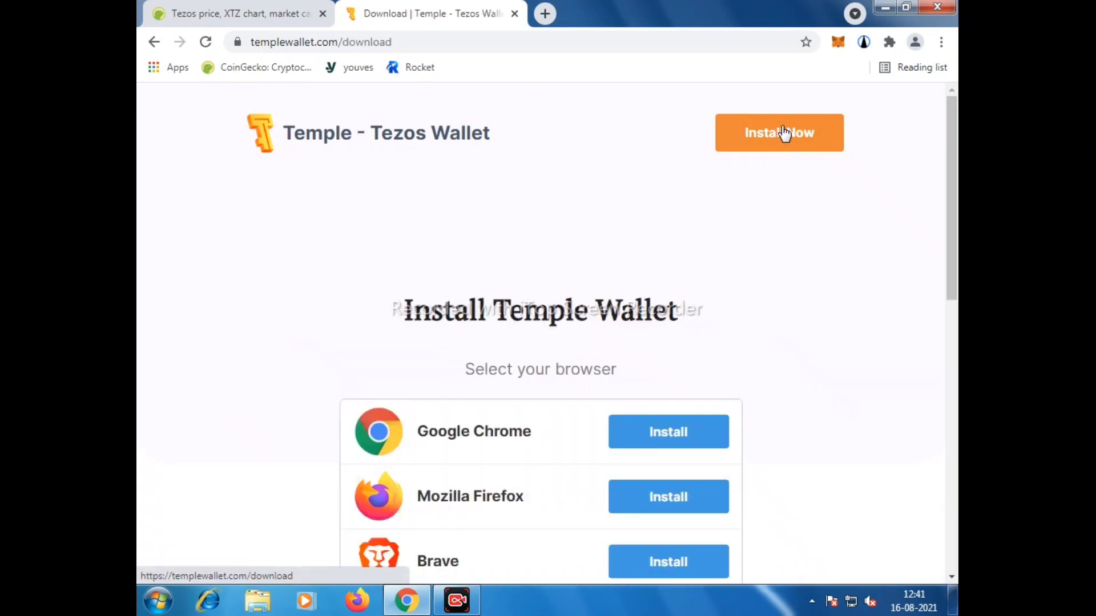
{"action": "mouse_move", "coordinate": [668, 431]}
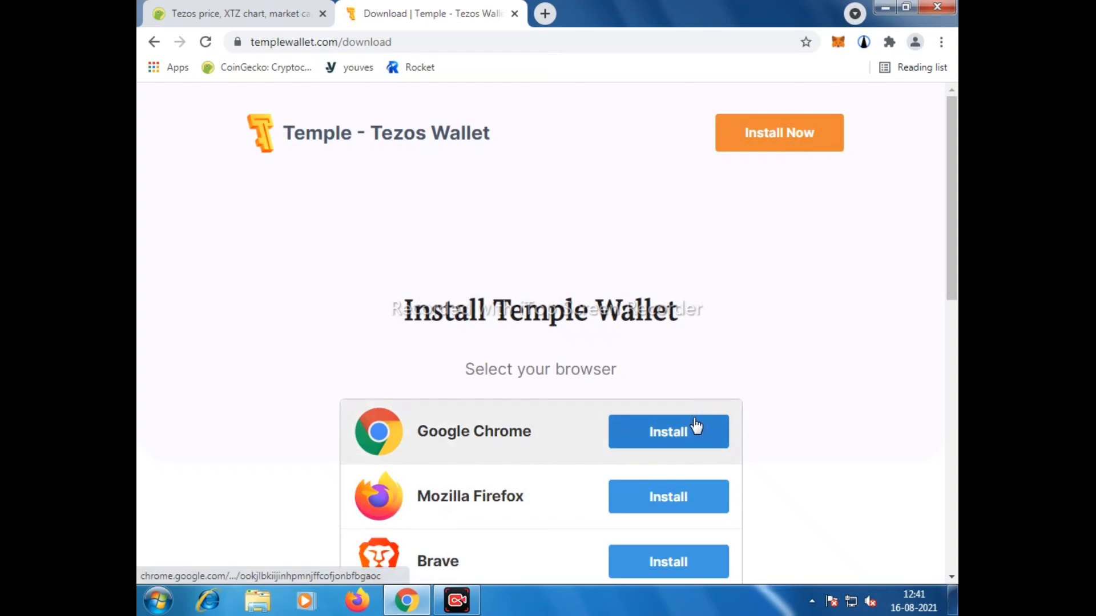
{"action": "mouse_move", "coordinate": [692, 431]}
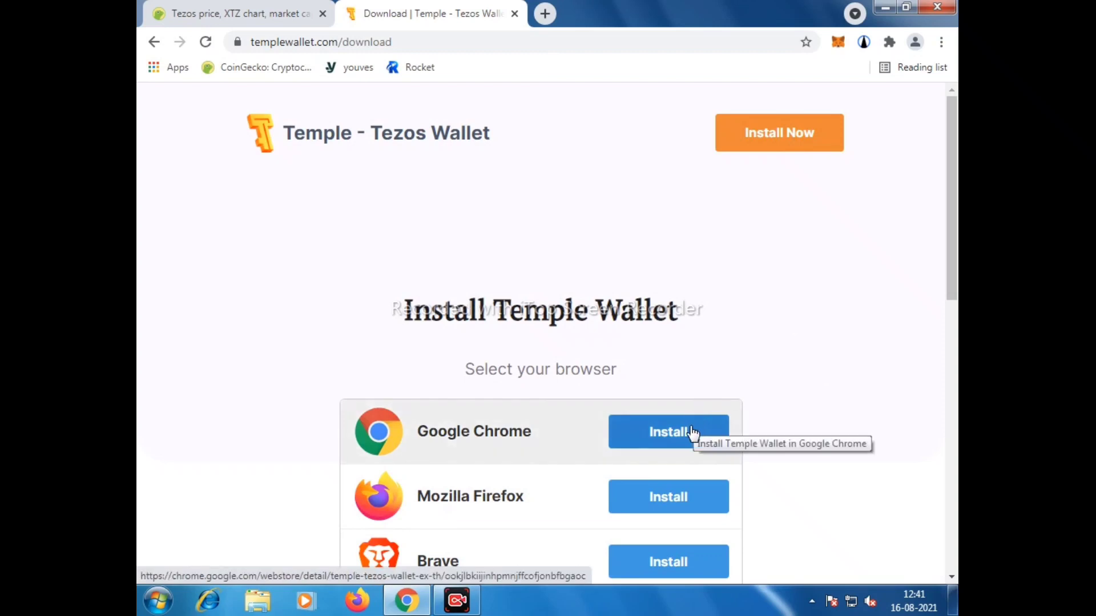
{"action": "left_click", "coordinate": [668, 431]}
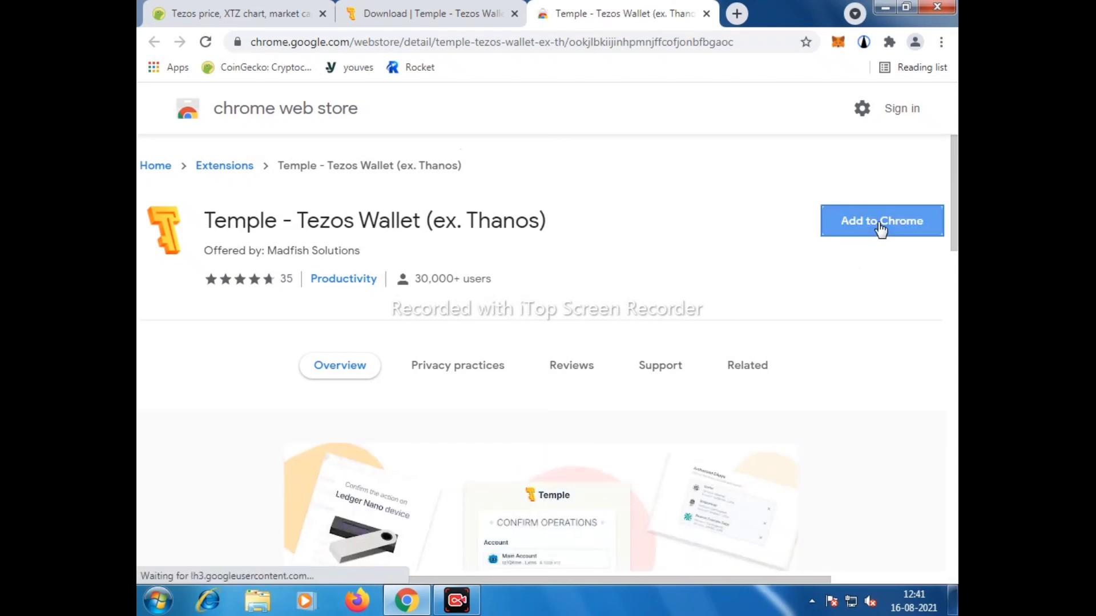
Step: Add 'Temple - Tezos Wallet (ex. Thanos)' to Chrome and confirm the Add extension prompt
{"action": "left_click", "coordinate": [881, 220]}
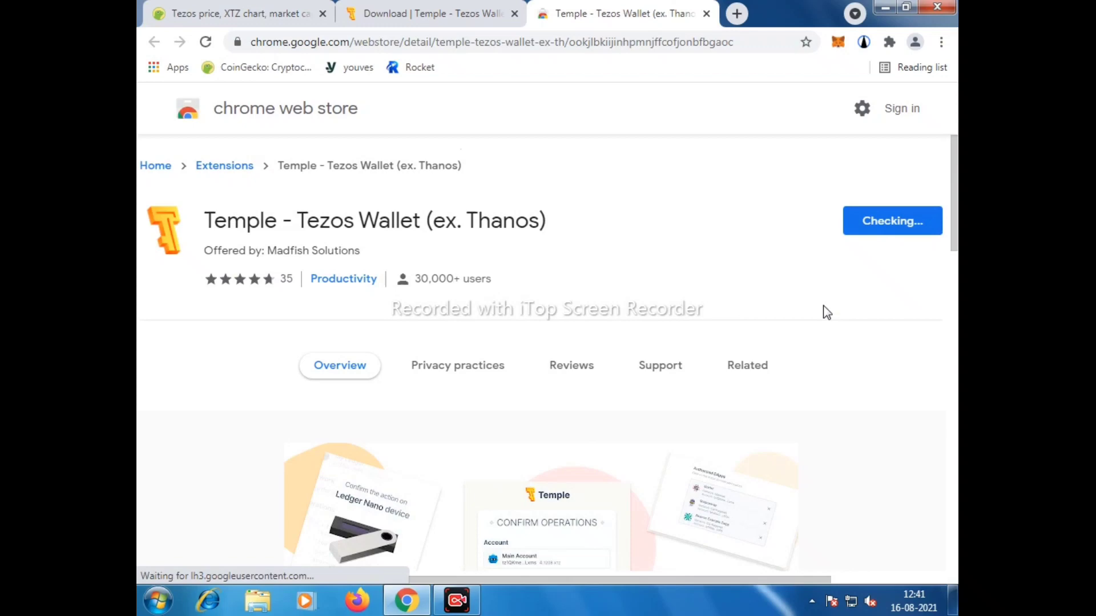
{"action": "scroll", "scroll_direction": "down", "scroll_amount": 3}
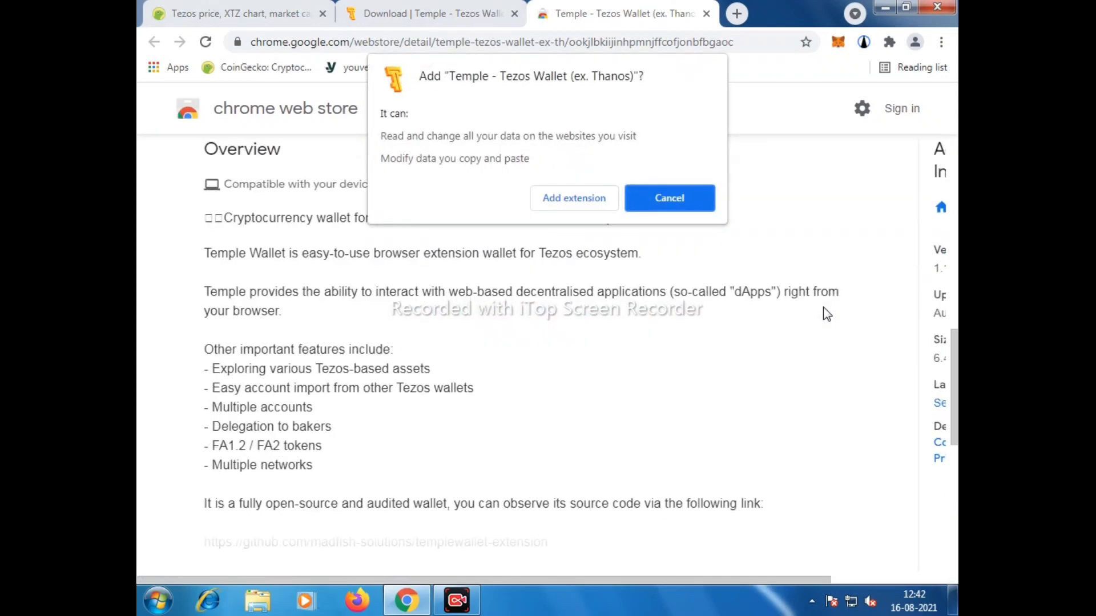
{"action": "scroll", "scroll_direction": "down", "scroll_amount": 3}
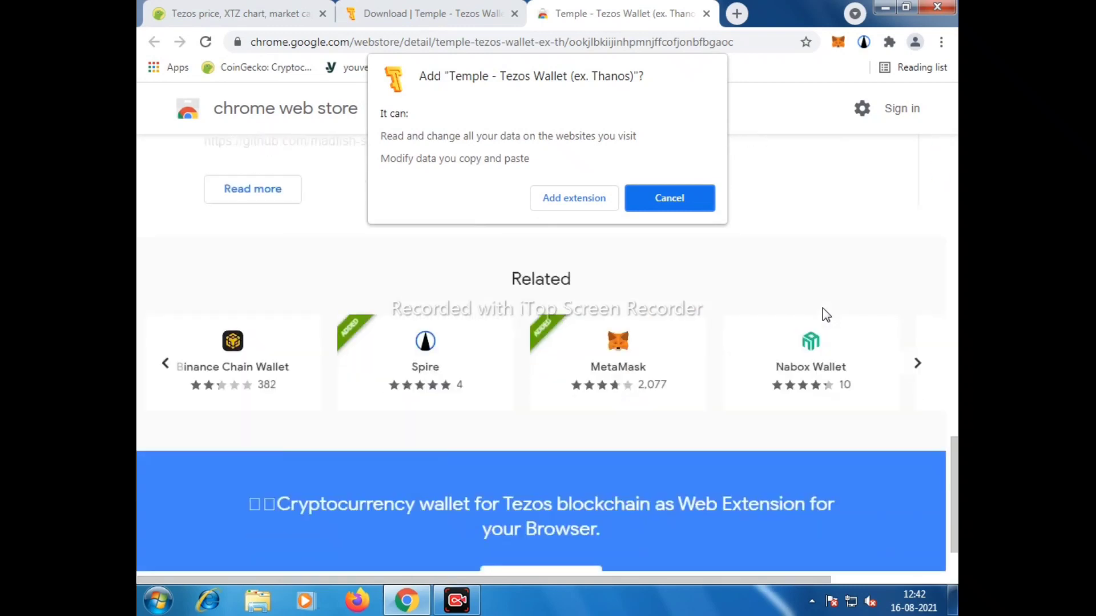
{"action": "scroll", "scroll_direction": "down", "scroll_amount": 3}
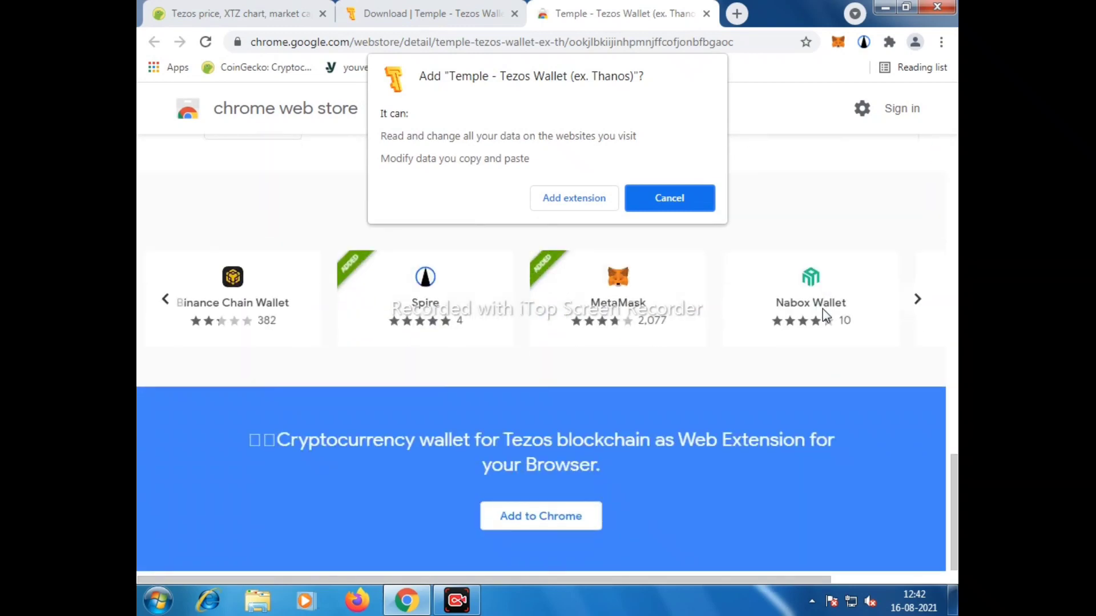
{"action": "left_click", "coordinate": [668, 198]}
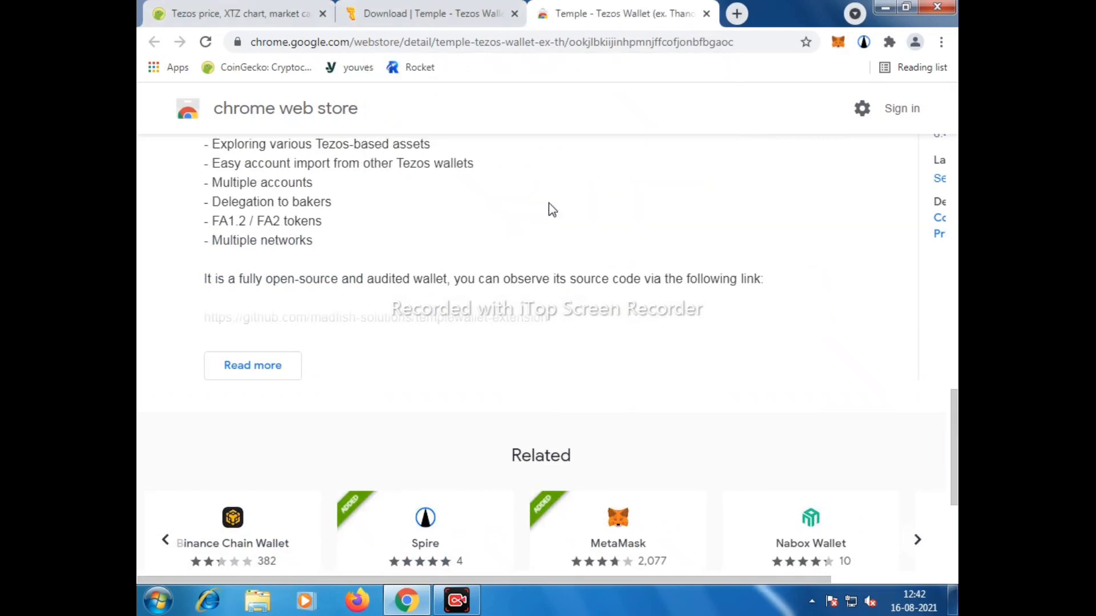
{"action": "mouse_move", "coordinate": [584, 412]}
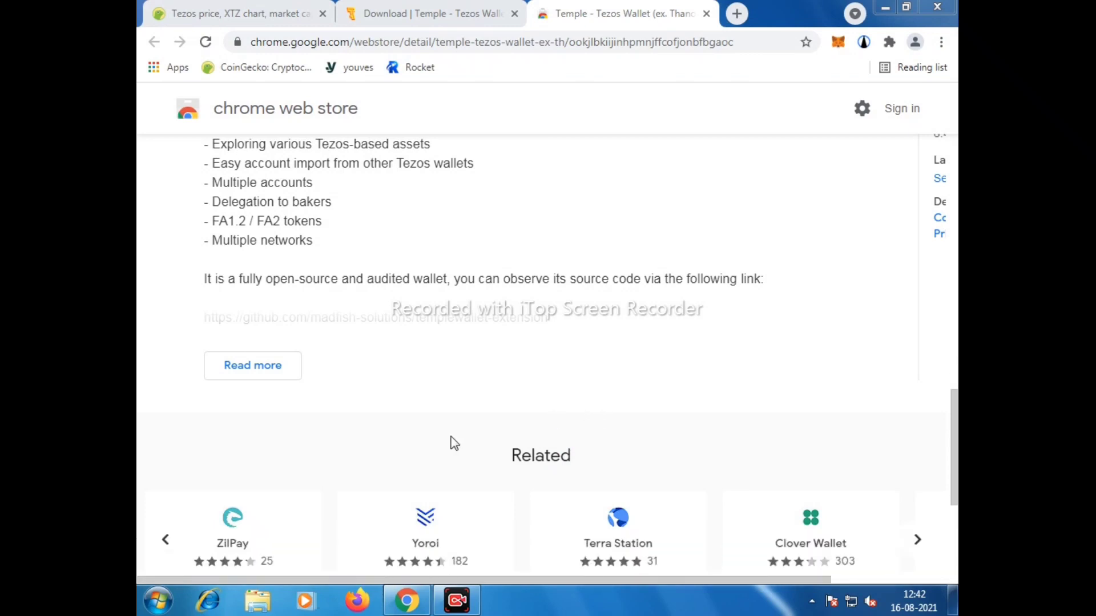
{"action": "mouse_move", "coordinate": [540, 419]}
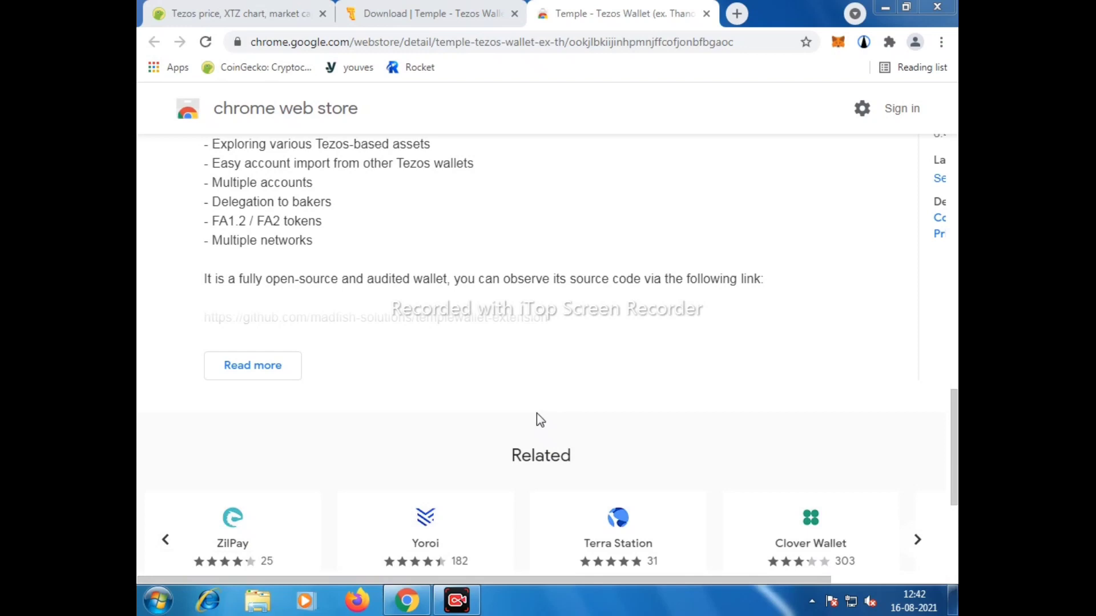
{"action": "left_click", "coordinate": [917, 540]}
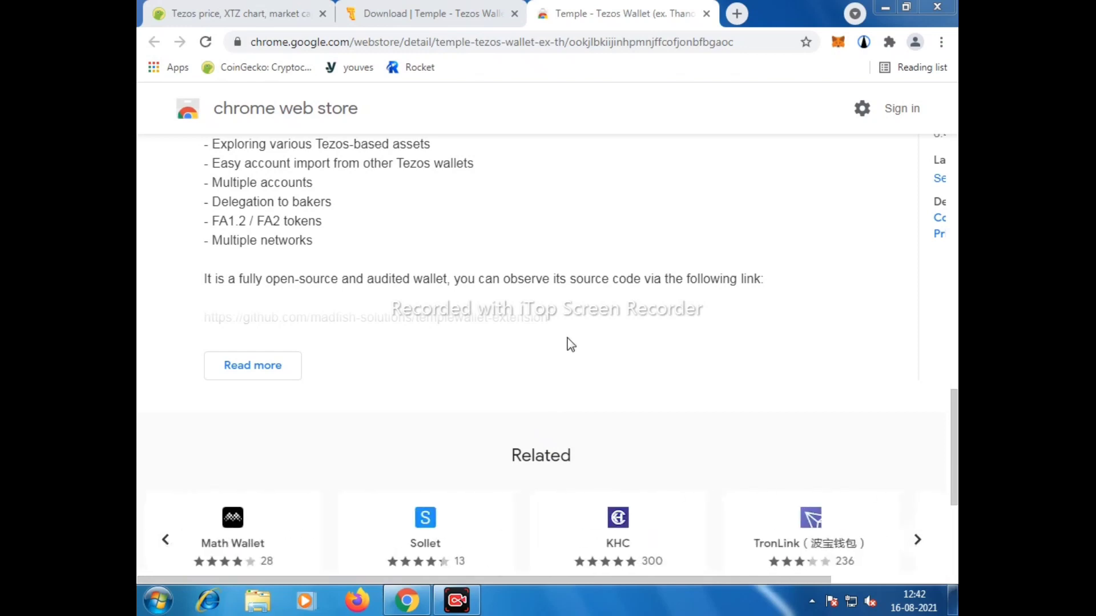
{"action": "mouse_move", "coordinate": [628, 152]}
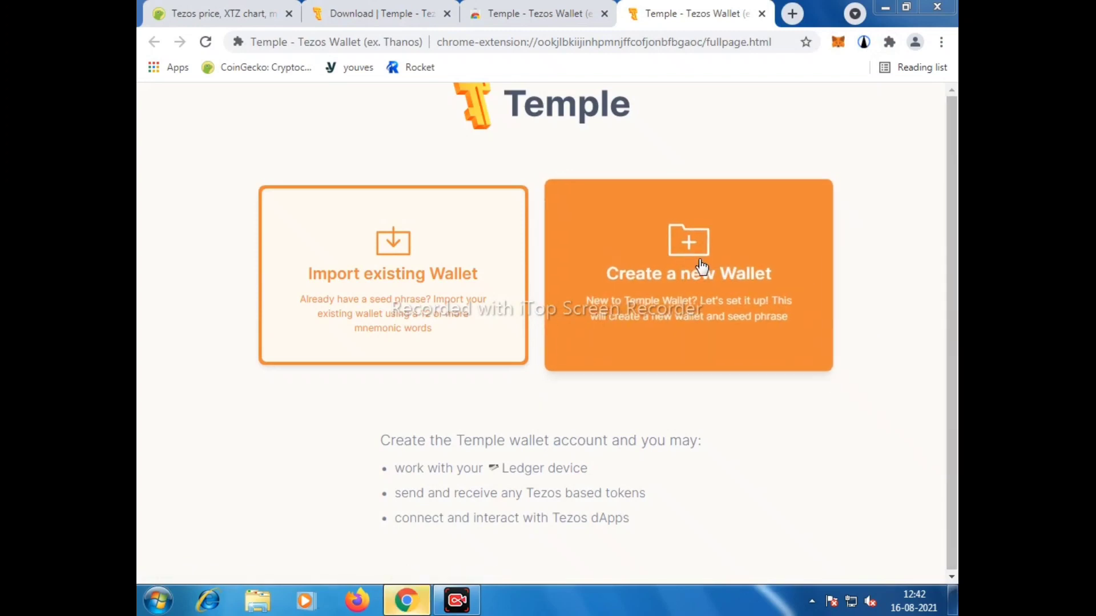
{"action": "mouse_move", "coordinate": [692, 257]}
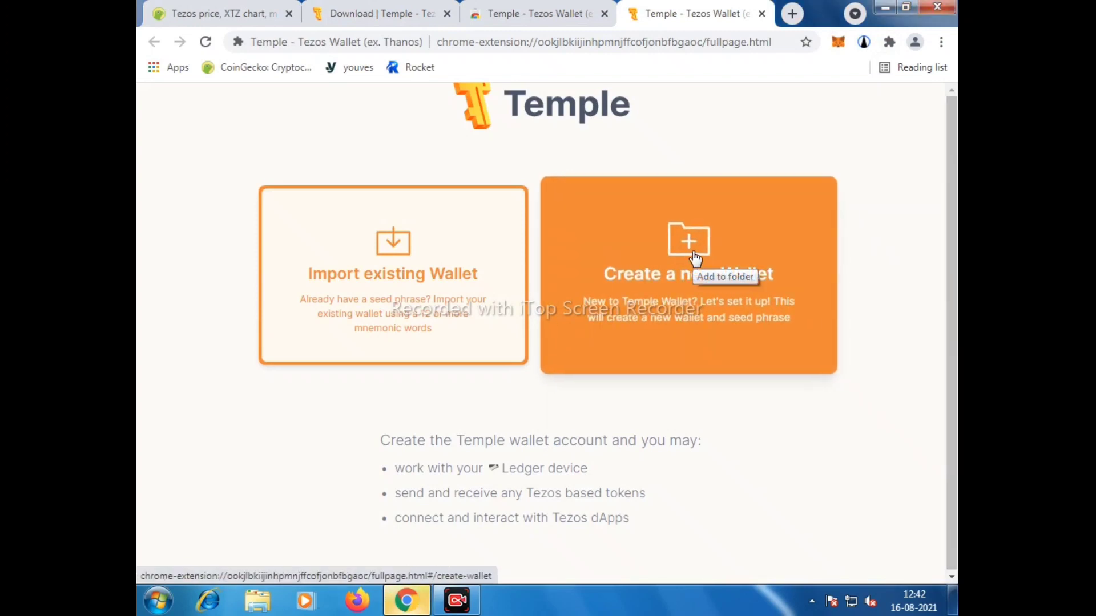
Step: Start a new wallet and enter the wallet password
{"action": "left_click", "coordinate": [687, 273]}
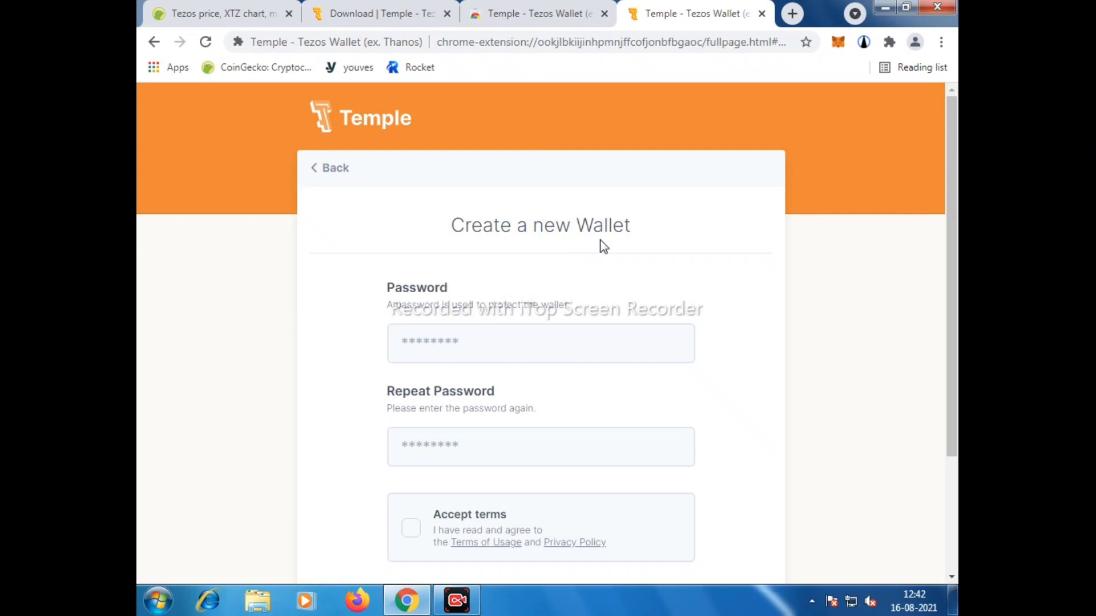
{"action": "scroll", "scroll_direction": "down", "scroll_amount": 3}
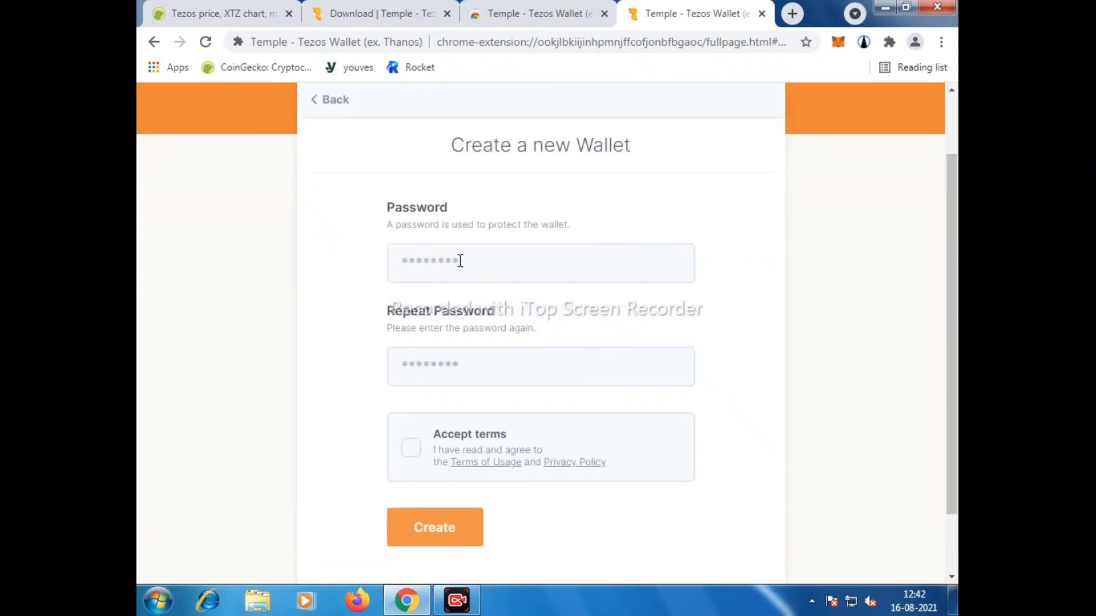
{"action": "left_click", "coordinate": [540, 263]}
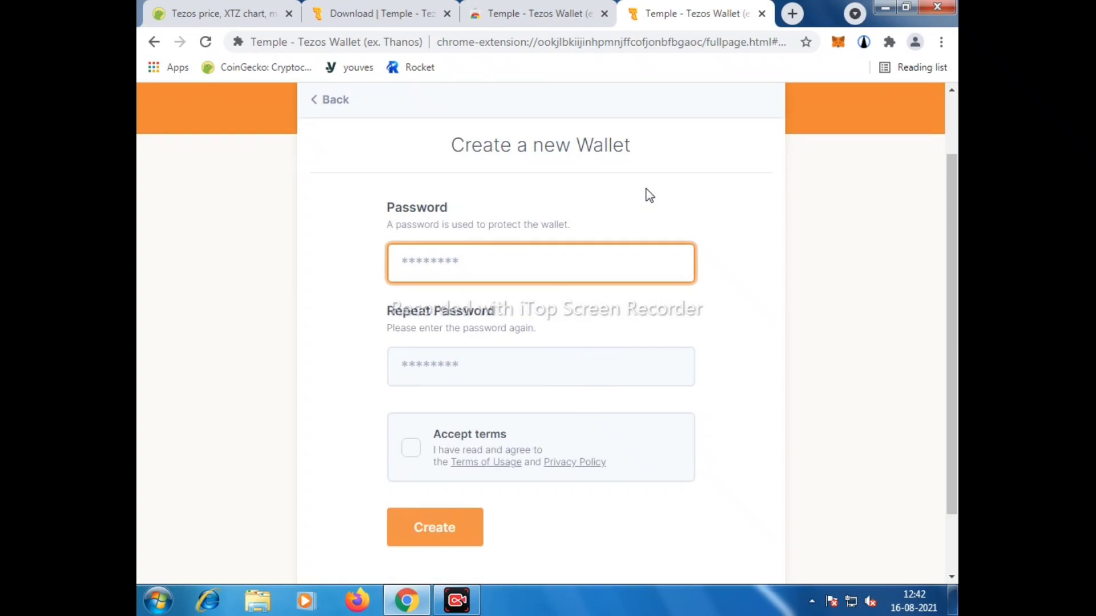
{"action": "left_click", "coordinate": [540, 262]}
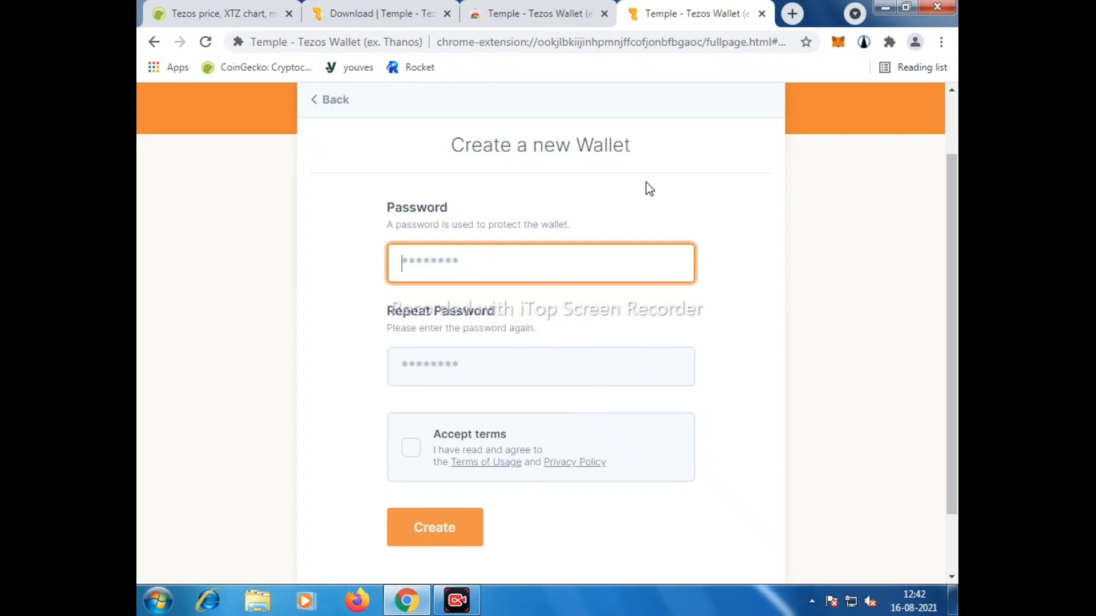
{"action": "type", "text": "•"}
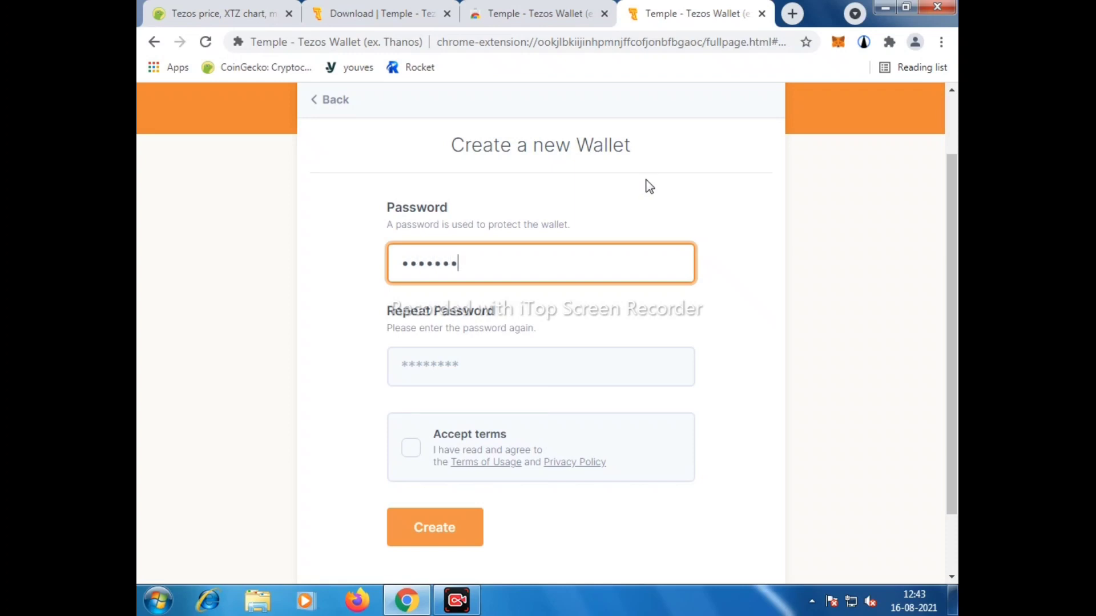
{"action": "type", "text": "•"}
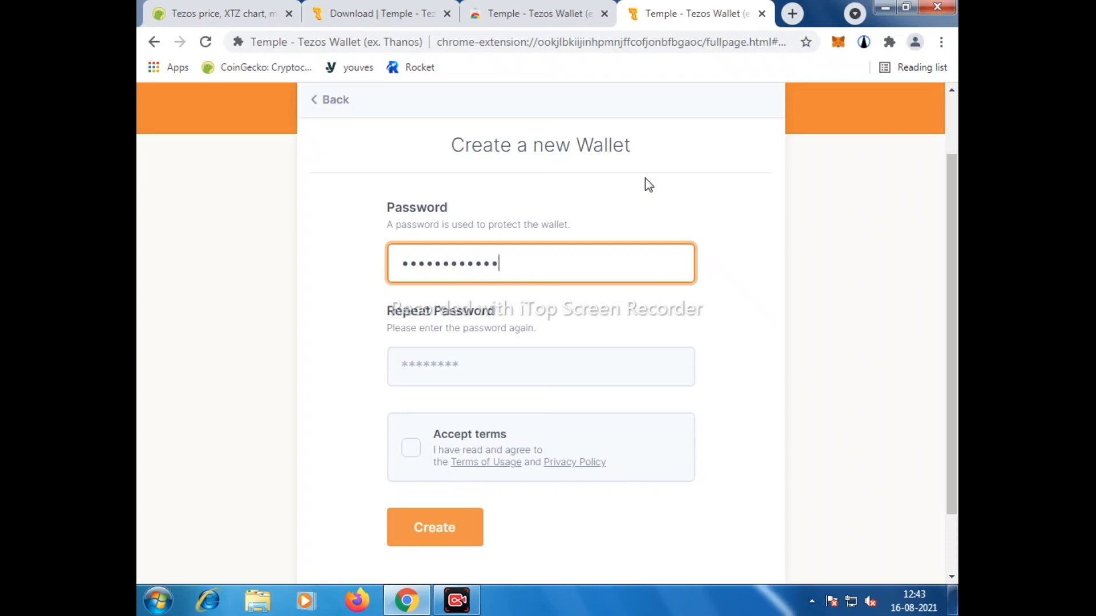
{"action": "type", "text": "••"}
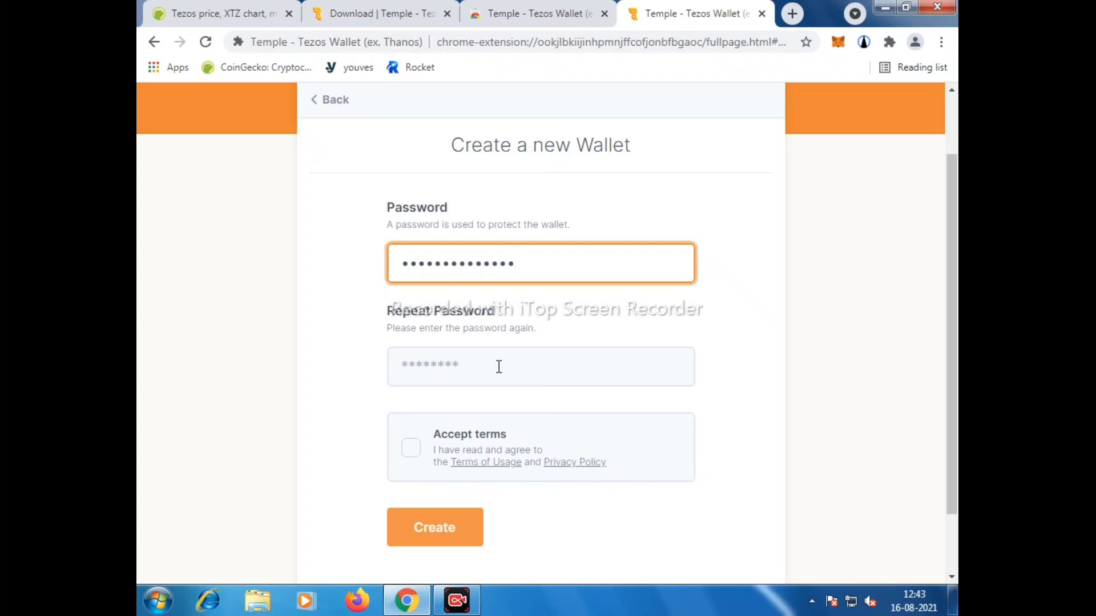
{"action": "type", "text": "•"}
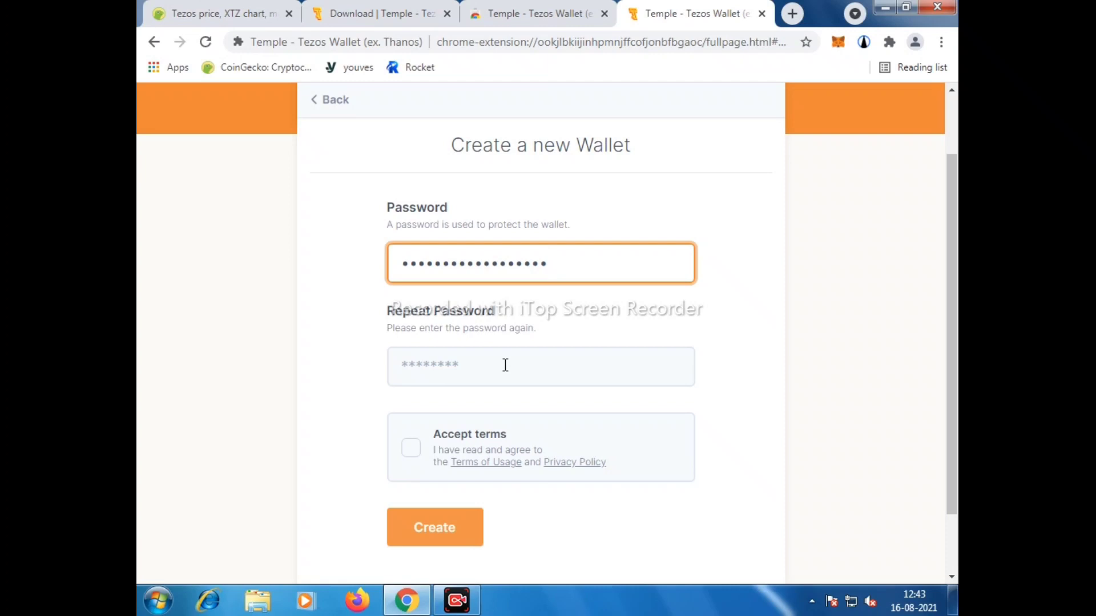
Step: Repeat the password, accept the terms and privacy policy, and create the wallet
{"action": "left_click", "coordinate": [540, 367]}
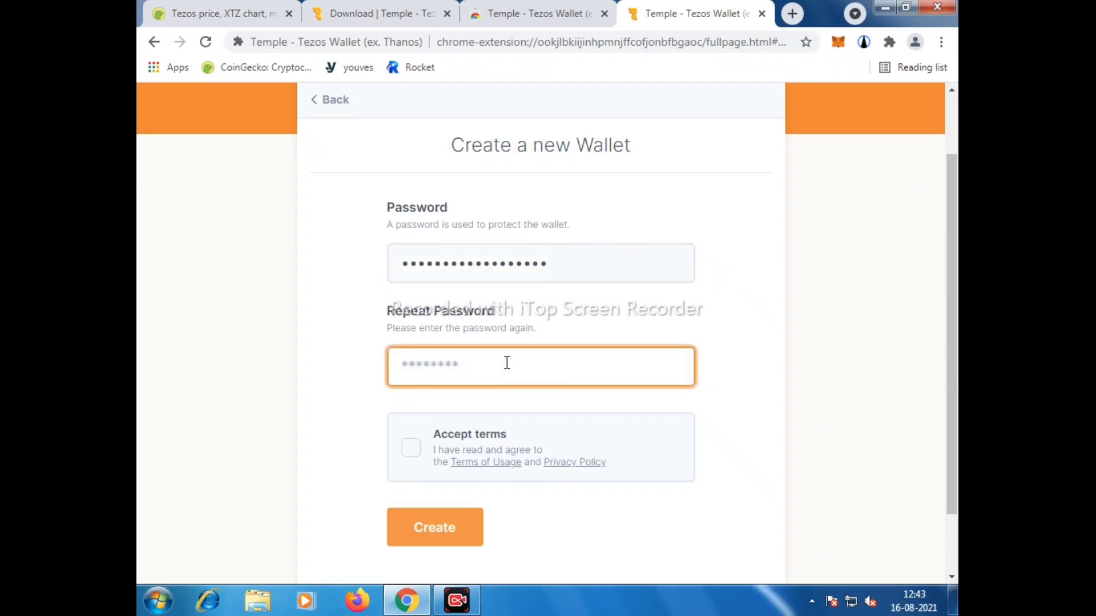
{"action": "type", "text": "•••••"}
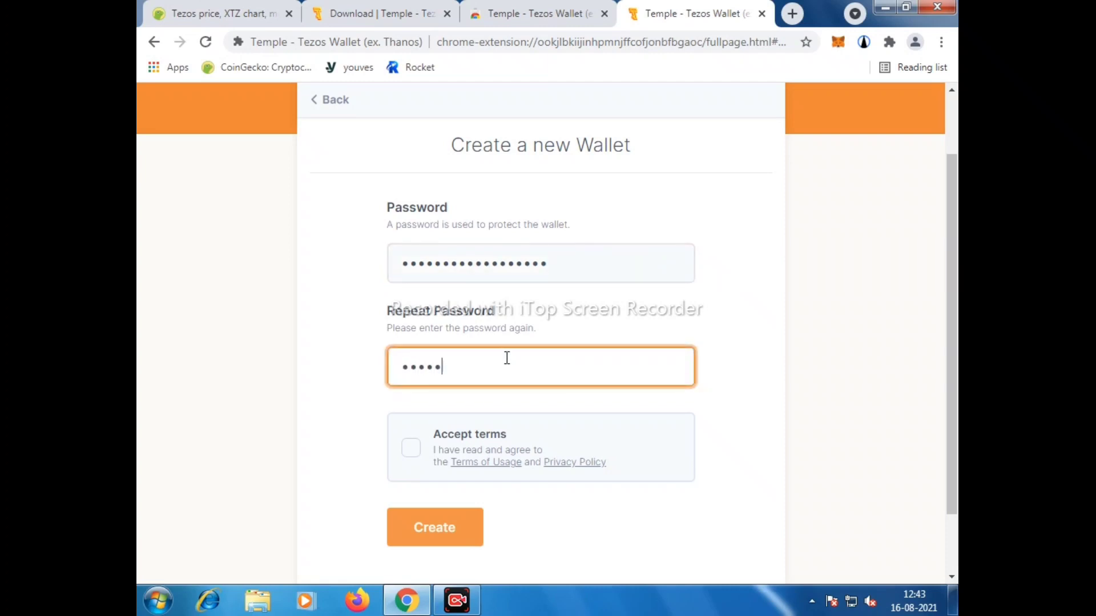
{"action": "type", "text": "••"}
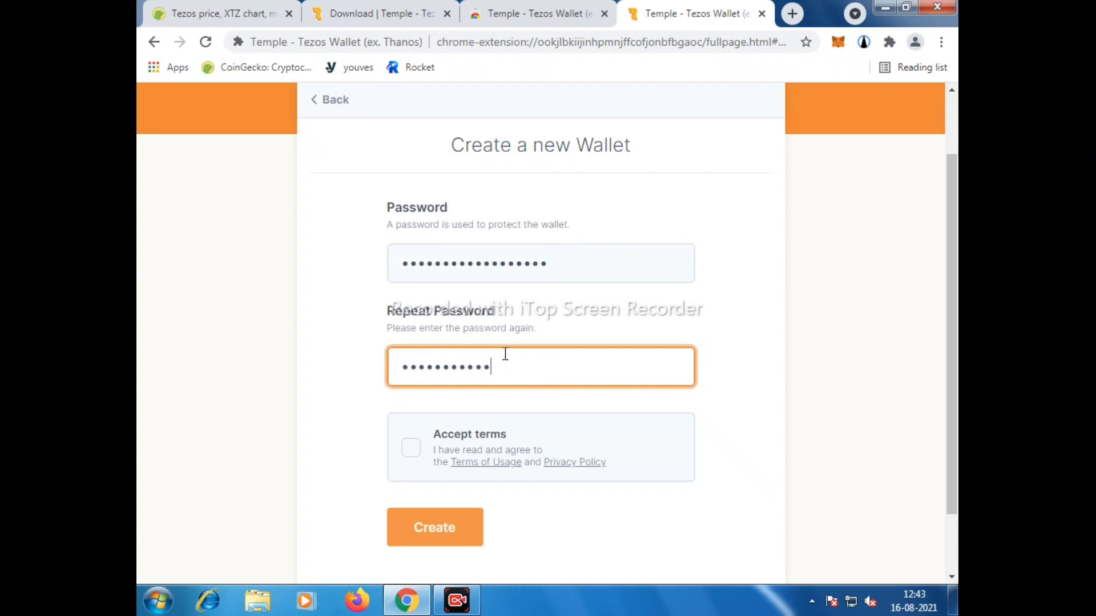
{"action": "type", "text": "••••"}
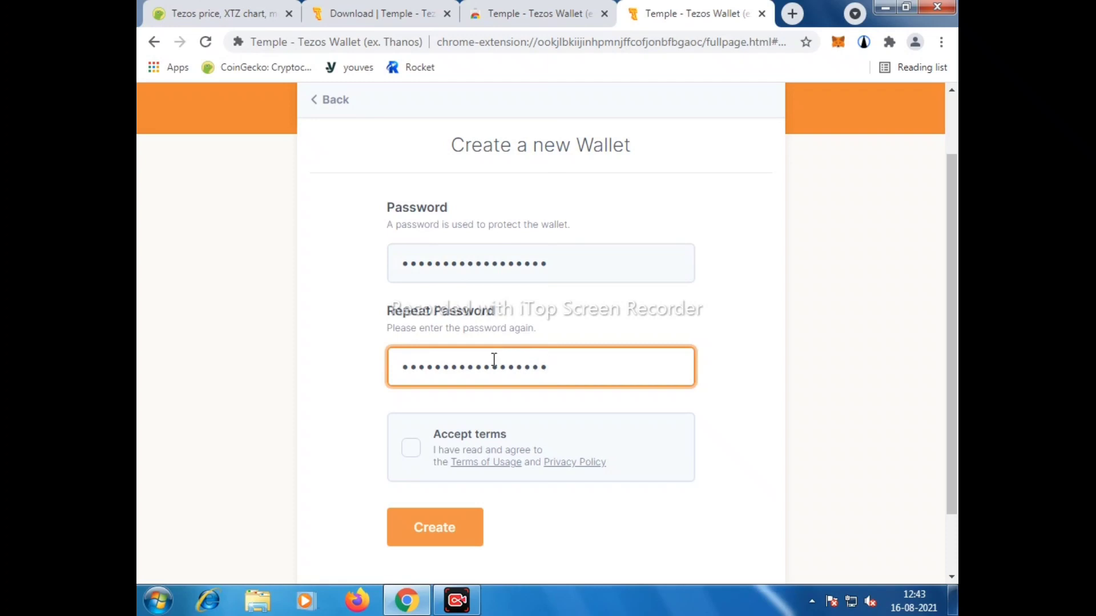
{"action": "left_click", "coordinate": [411, 448]}
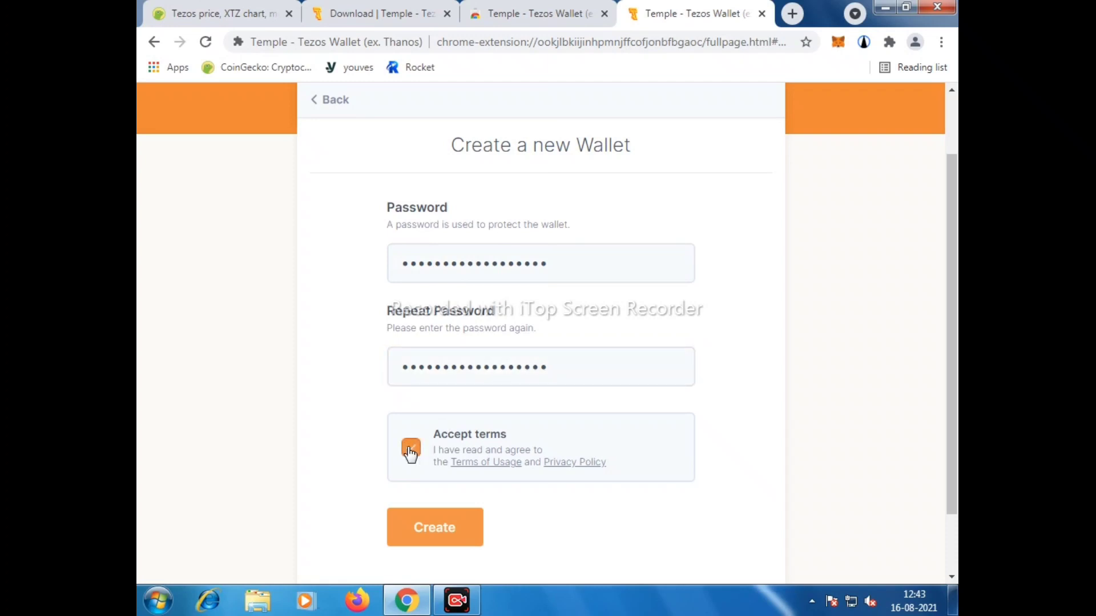
{"action": "left_click", "coordinate": [411, 447]}
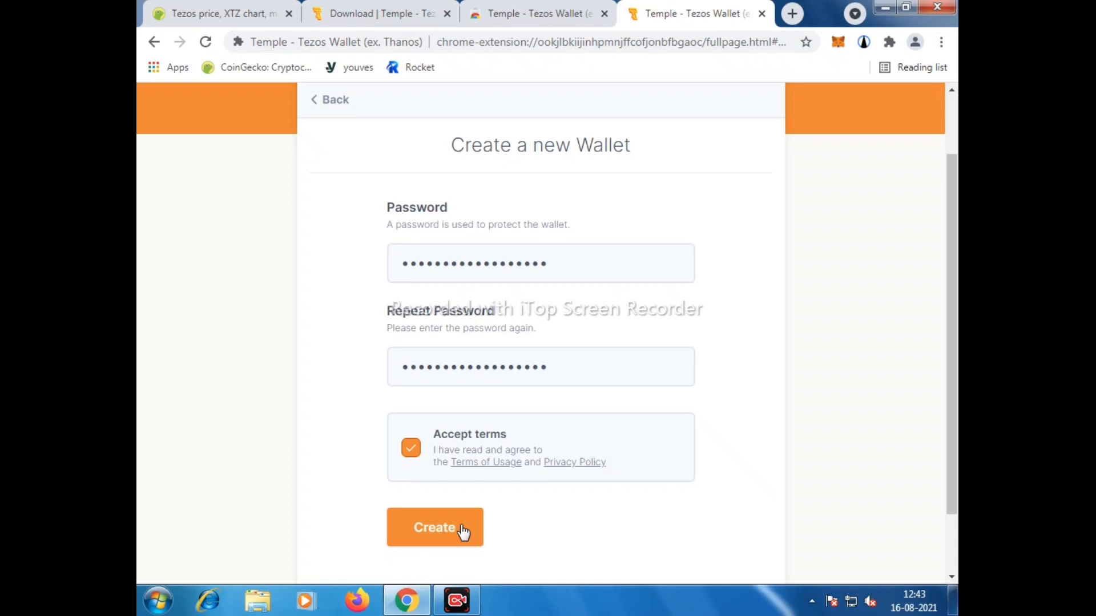
{"action": "left_click", "coordinate": [434, 528]}
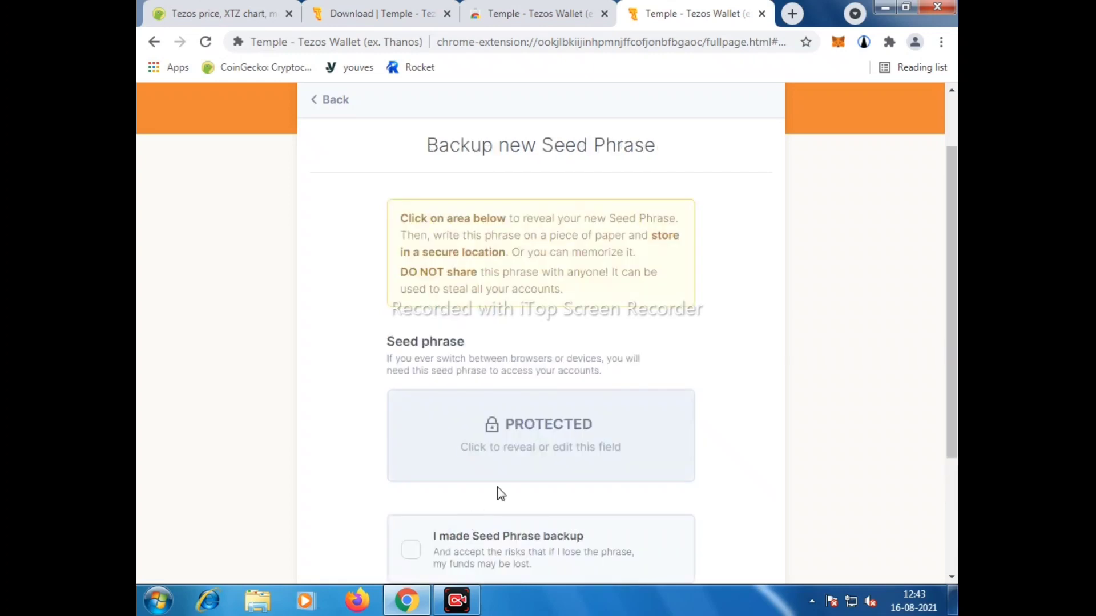
Step: Confirm 'I made Seed Phrase backup' and continue to the verification step
{"action": "scroll", "scroll_direction": "down", "scroll_amount": 3}
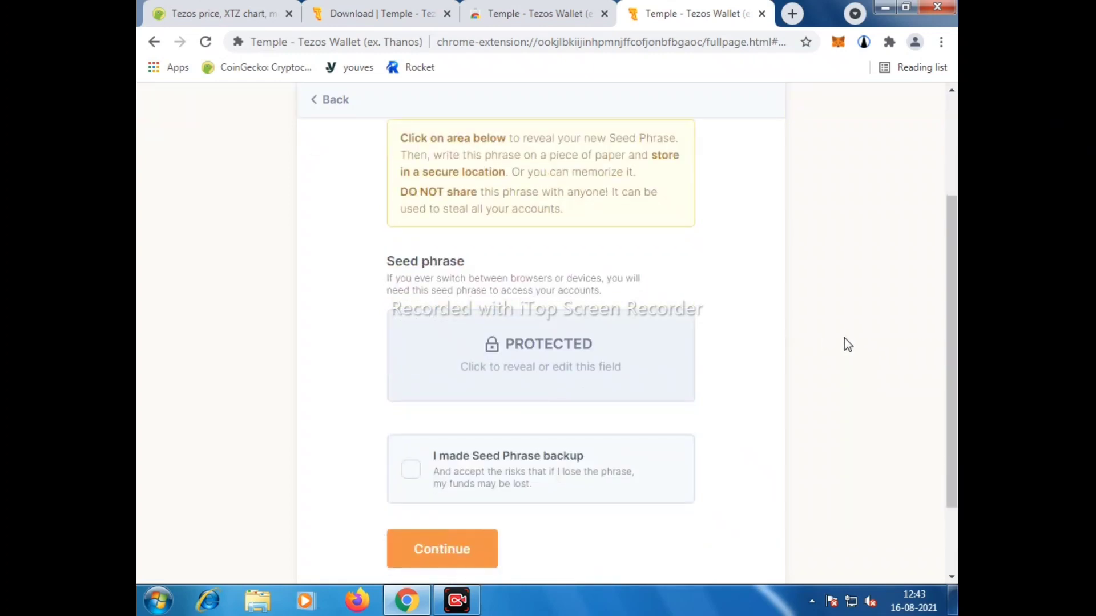
{"action": "mouse_move", "coordinate": [563, 428]}
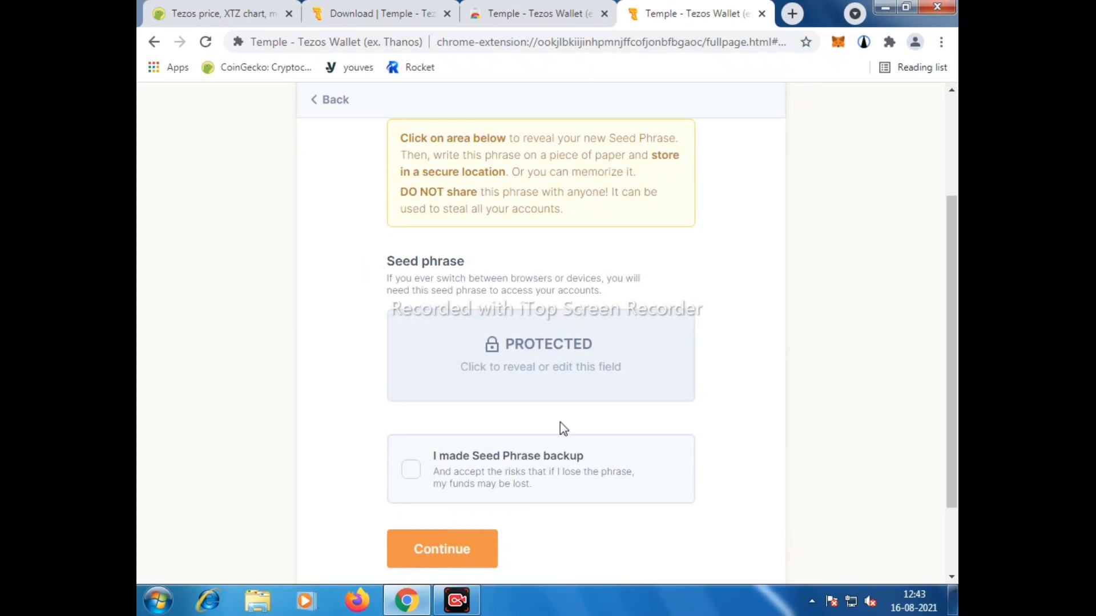
{"action": "mouse_move", "coordinate": [540, 578]}
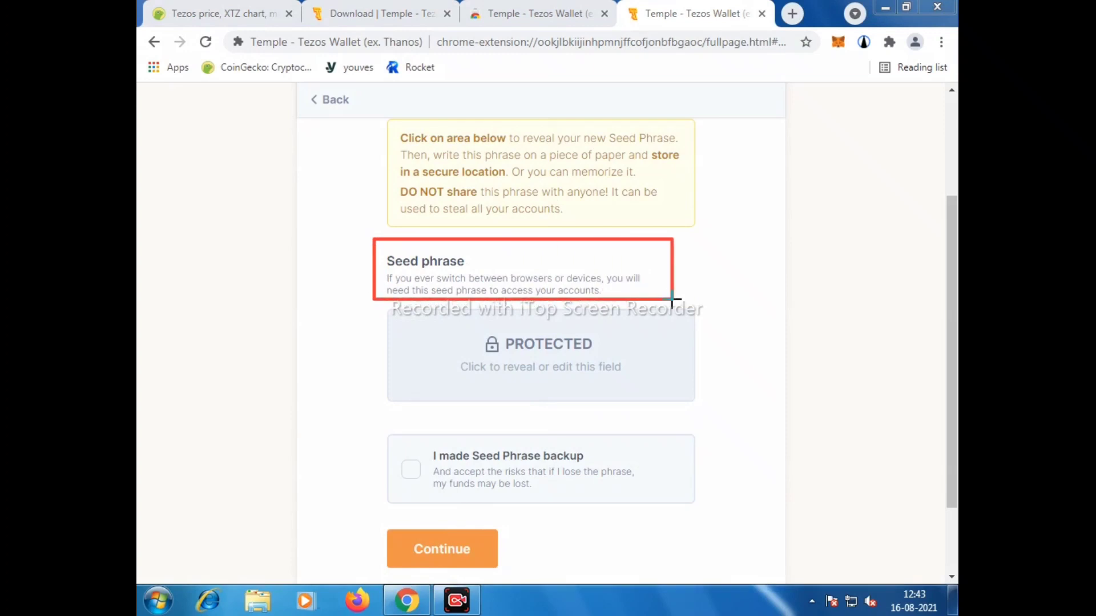
{"action": "mouse_move", "coordinate": [416, 308]}
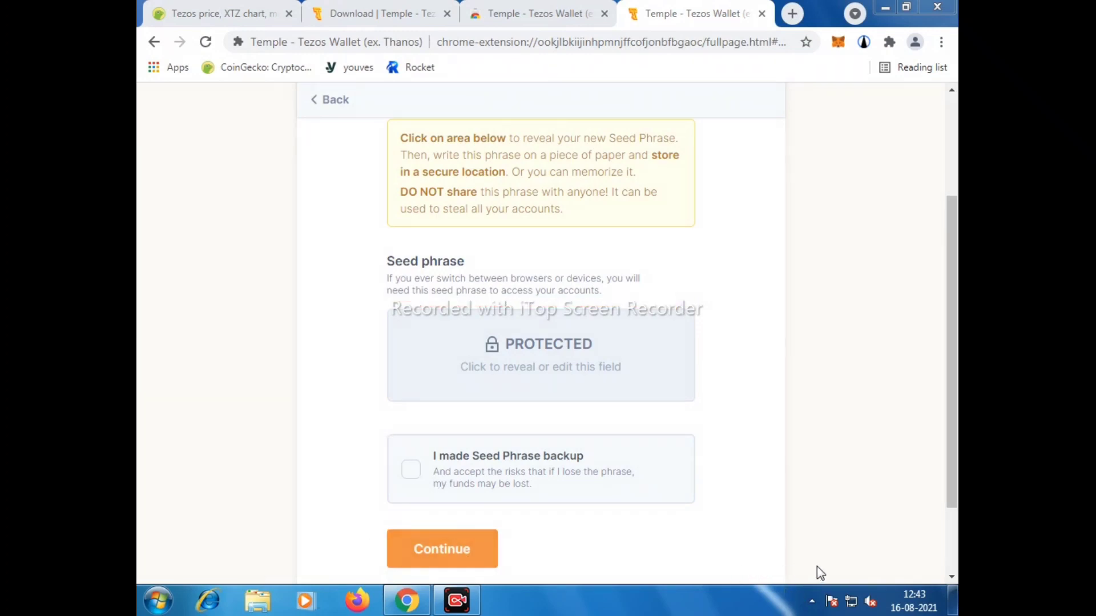
{"action": "mouse_move", "coordinate": [287, 378]}
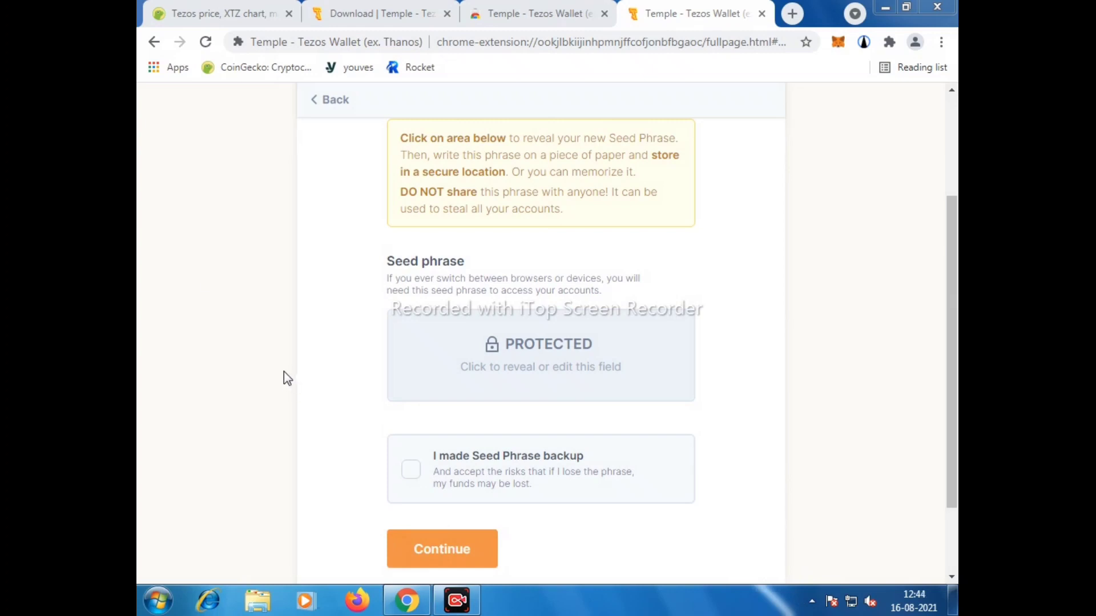
{"action": "mouse_move", "coordinate": [756, 571]}
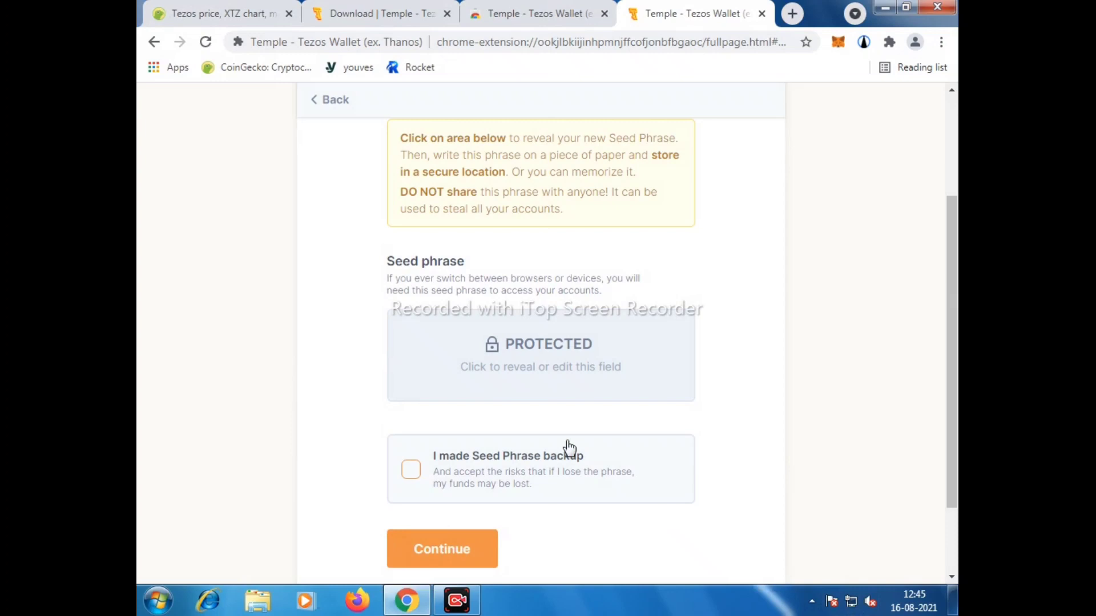
{"action": "left_click", "coordinate": [409, 469]}
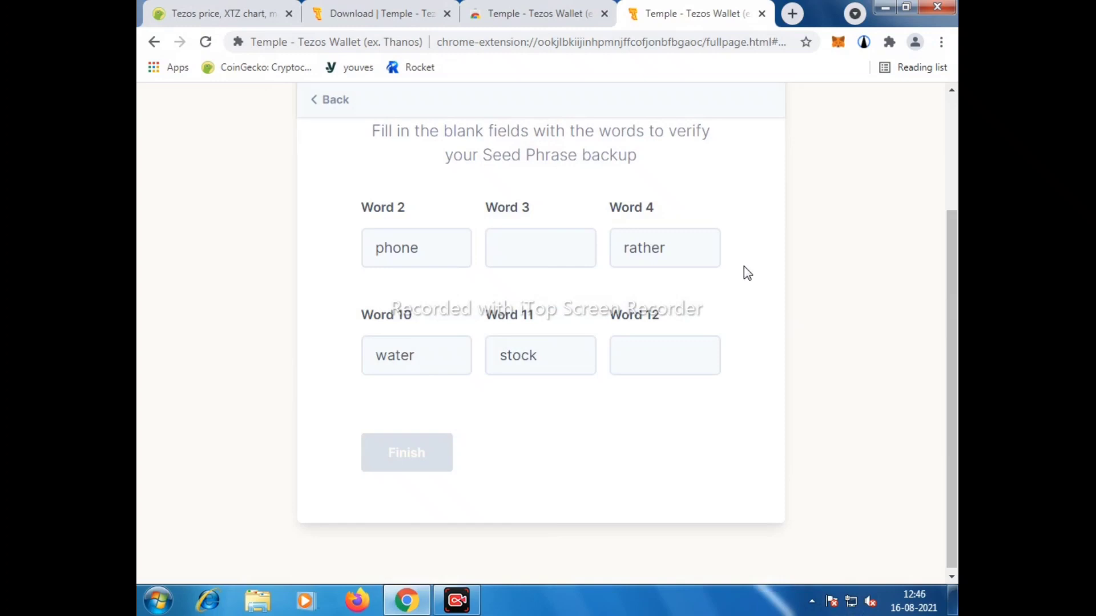
{"action": "mouse_move", "coordinate": [650, 217]}
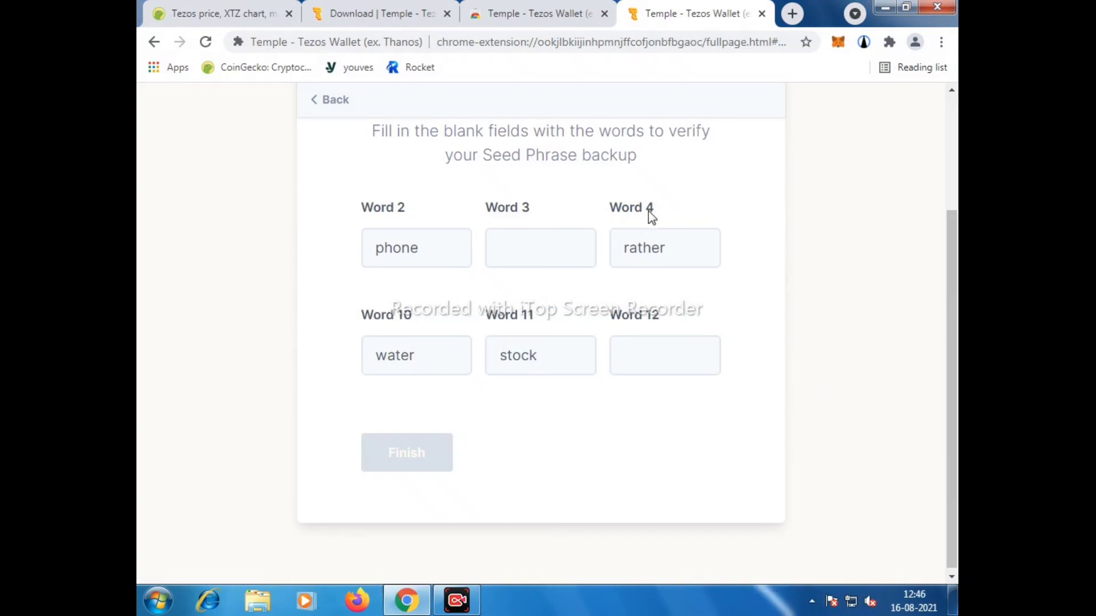
{"action": "mouse_move", "coordinate": [743, 567]}
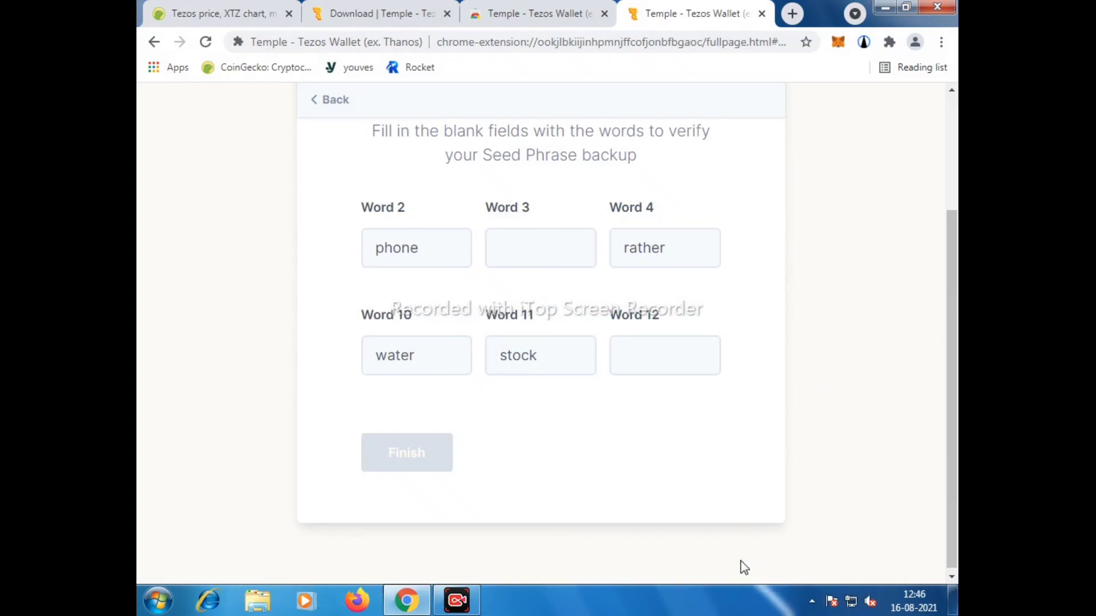
Step: Finish the seed phrase verification so Account 1 opens on Tezos Mainnet
{"action": "left_click", "coordinate": [406, 452]}
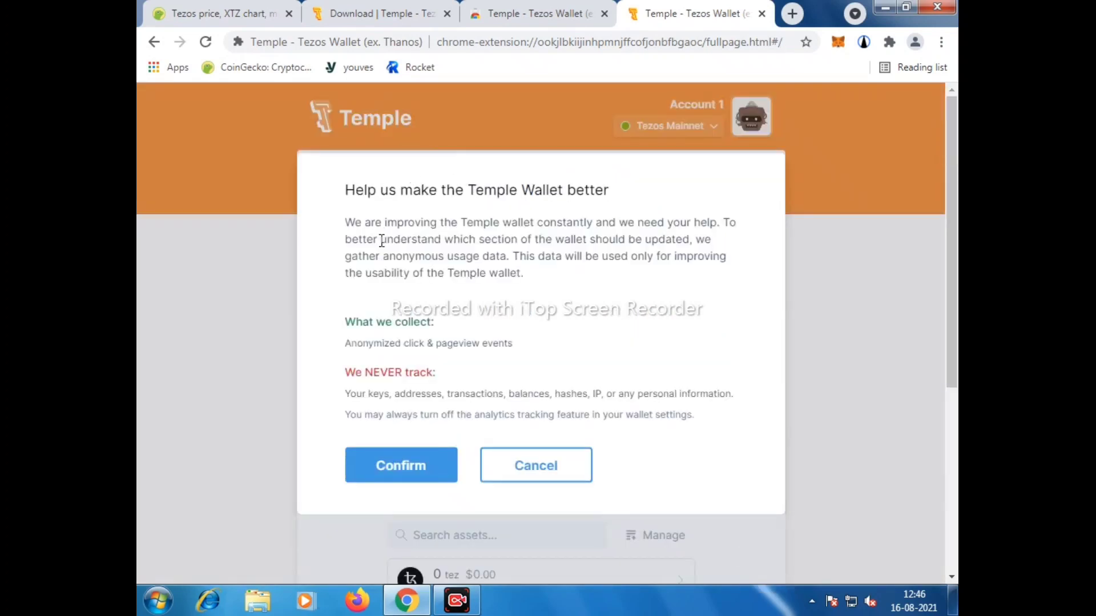
{"action": "mouse_move", "coordinate": [369, 338]}
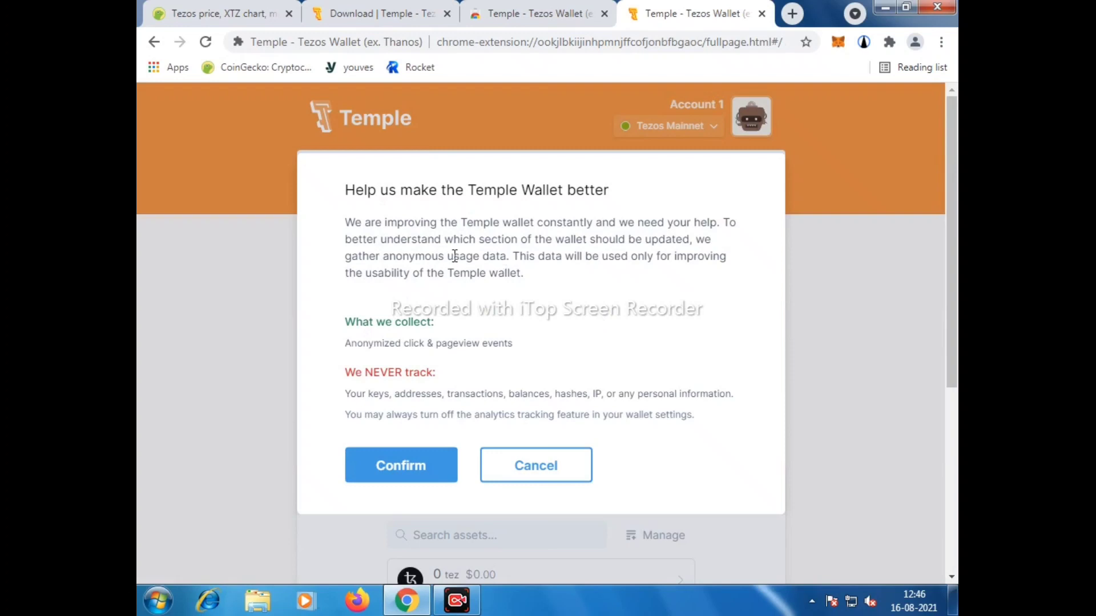
{"action": "mouse_move", "coordinate": [456, 322]}
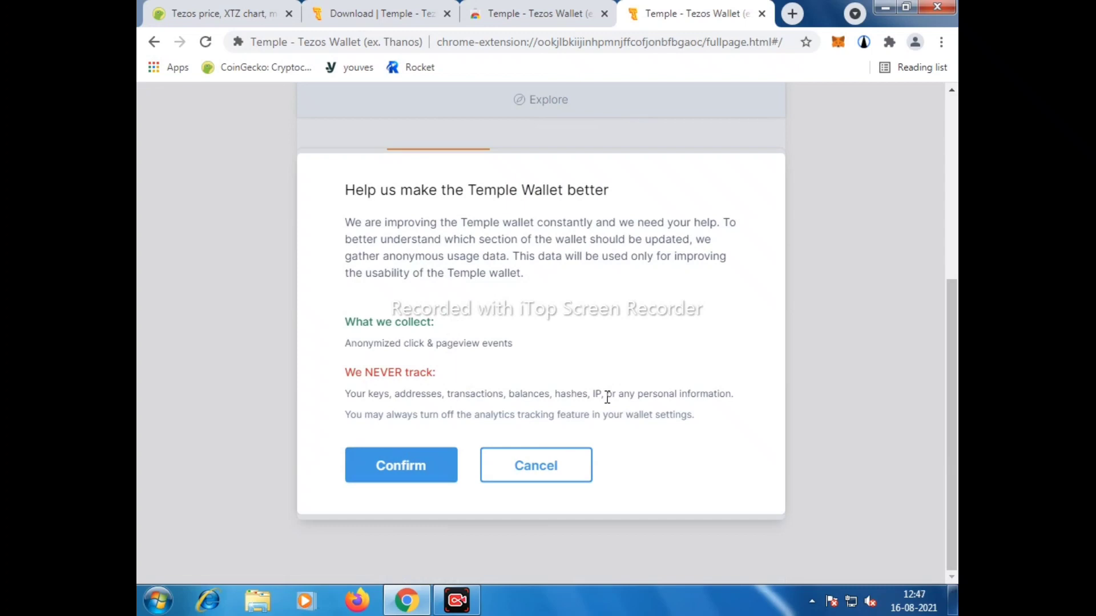
Step: Confirm anonymous usage data collection to reach the Assets list with zero balances
{"action": "left_click", "coordinate": [401, 466]}
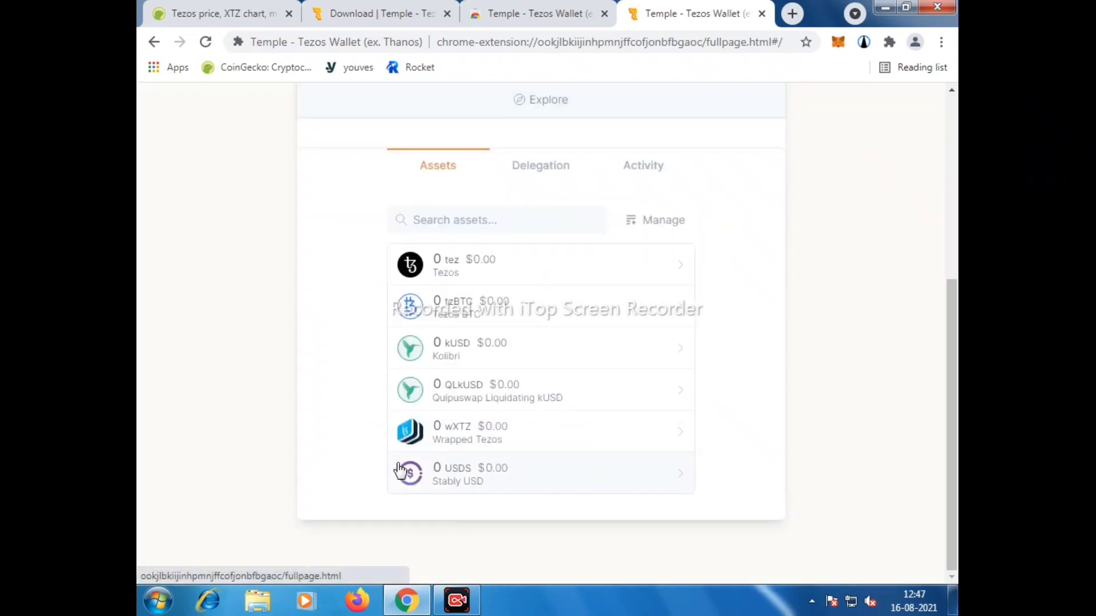
{"action": "mouse_move", "coordinate": [769, 383]}
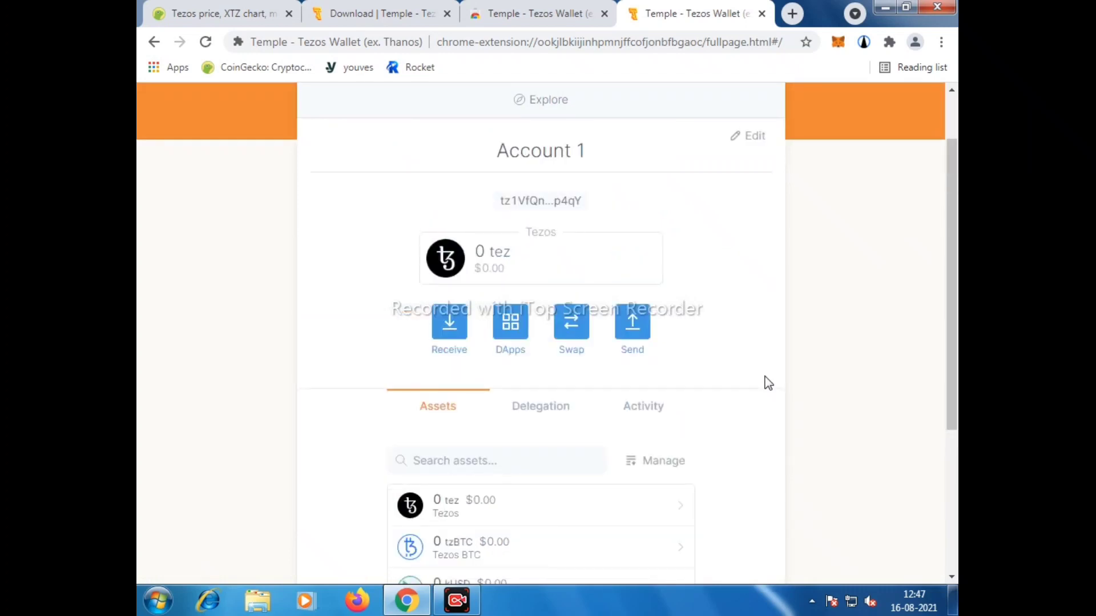
Step: Look over the new account's dashboard and asset list
{"action": "scroll", "scroll_direction": "down", "scroll_amount": 3}
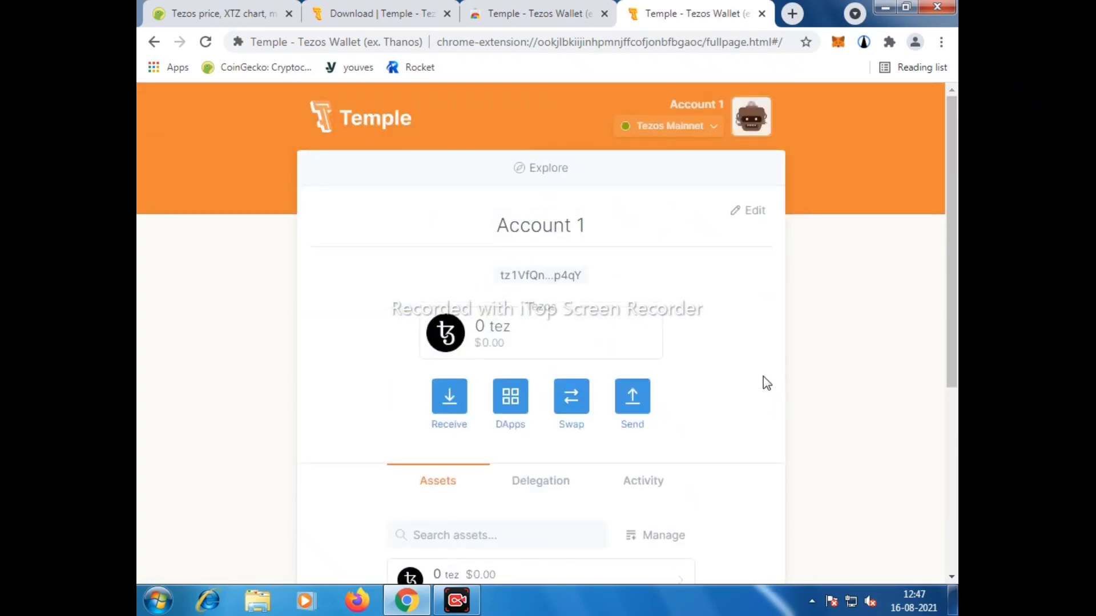
{"action": "scroll", "scroll_direction": "down", "scroll_amount": 3}
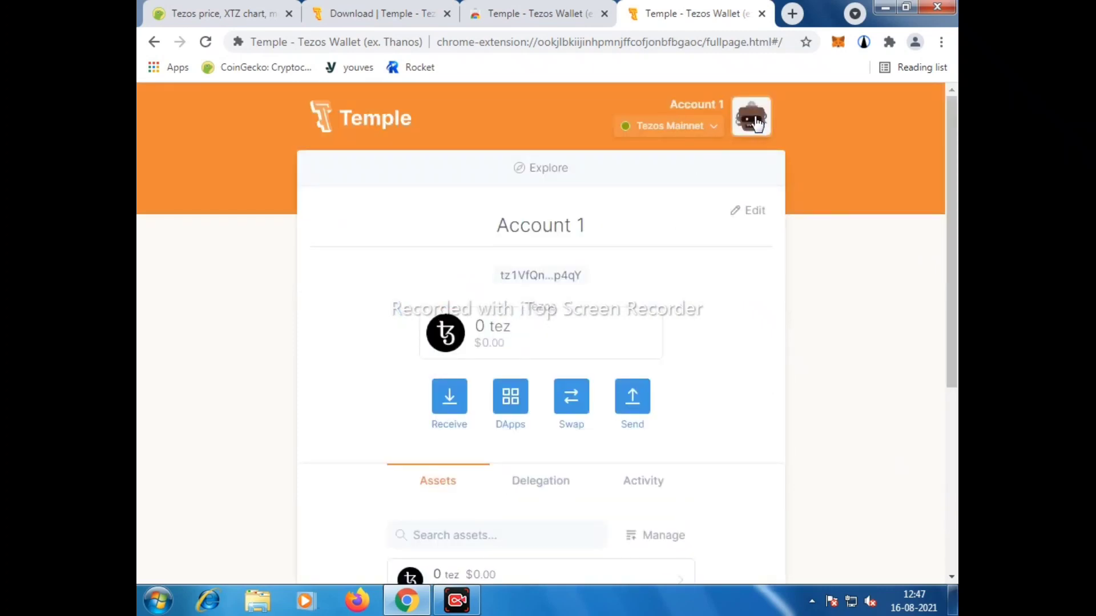
{"action": "left_click", "coordinate": [752, 117]}
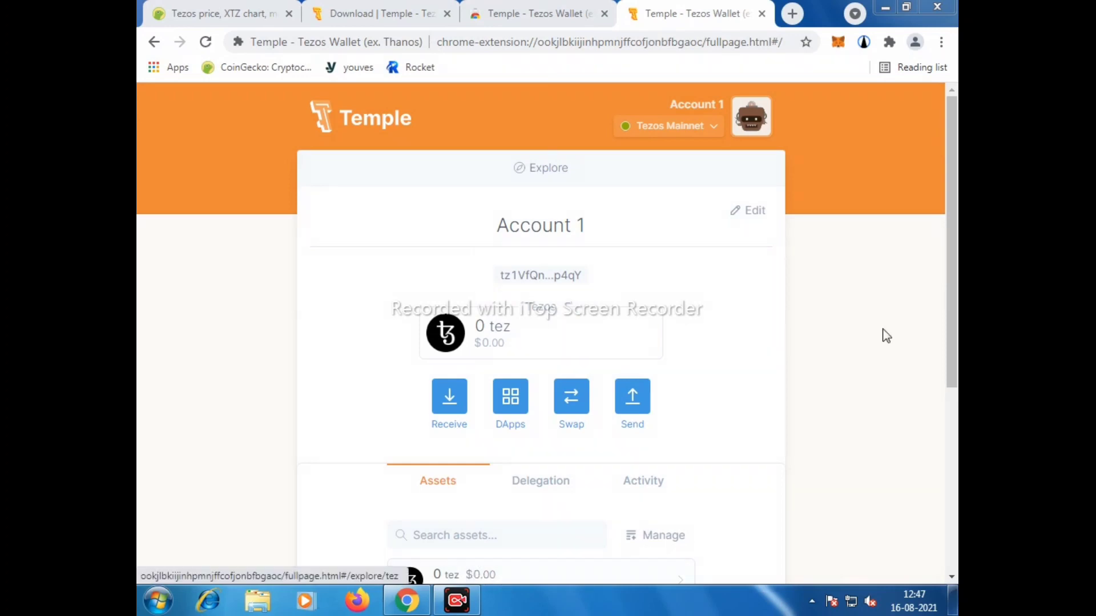
{"action": "scroll", "scroll_direction": "down", "scroll_amount": 3}
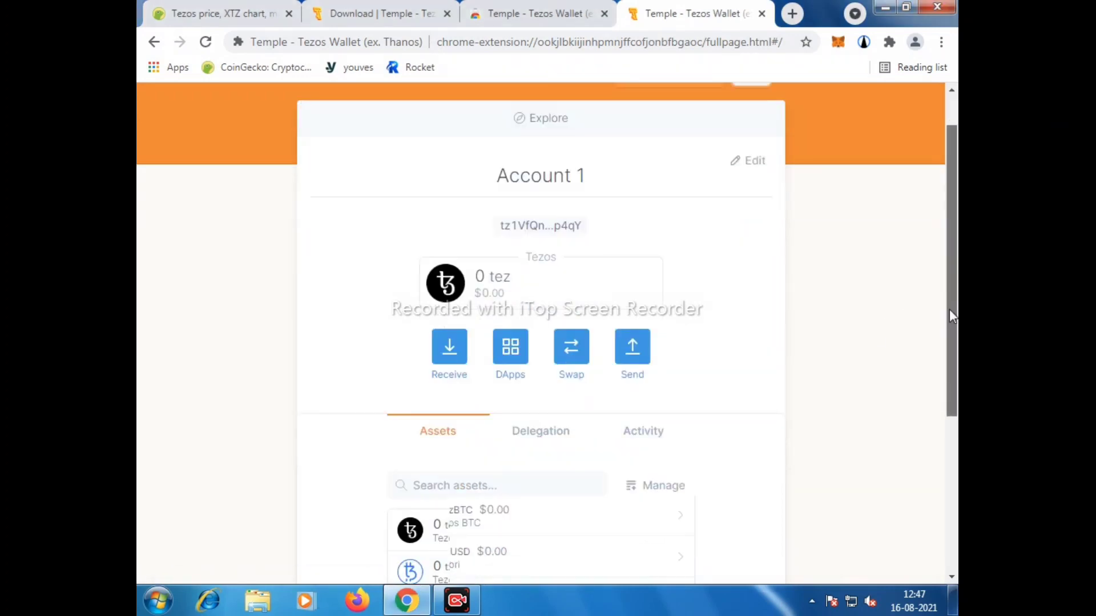
{"action": "scroll", "scroll_direction": "down", "scroll_amount": 3}
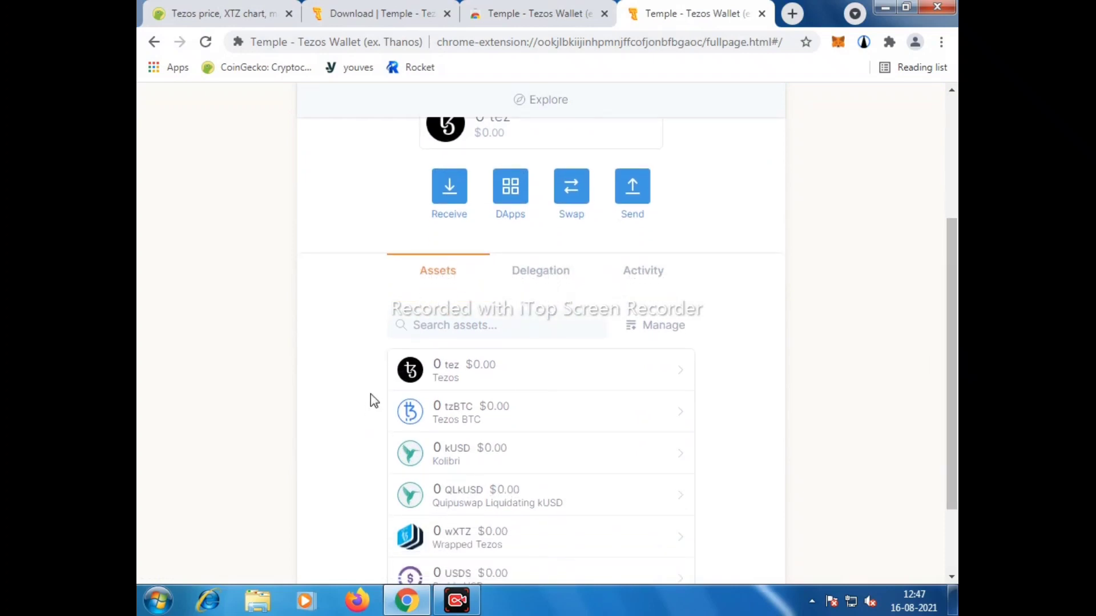
{"action": "scroll", "scroll_direction": "down", "scroll_amount": 3}
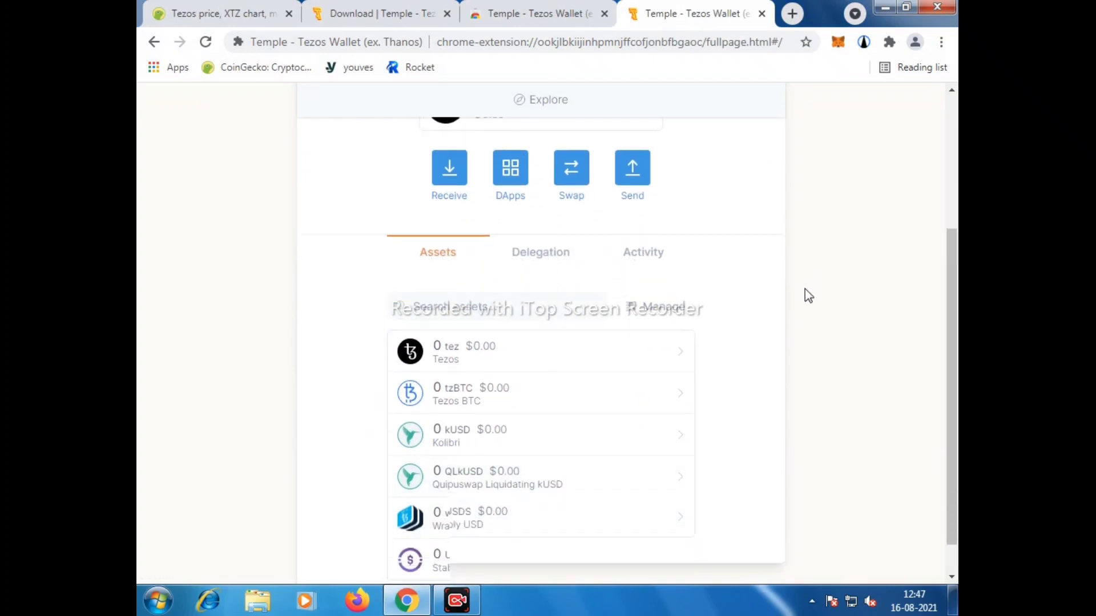
{"action": "scroll", "scroll_direction": "down", "scroll_amount": 3}
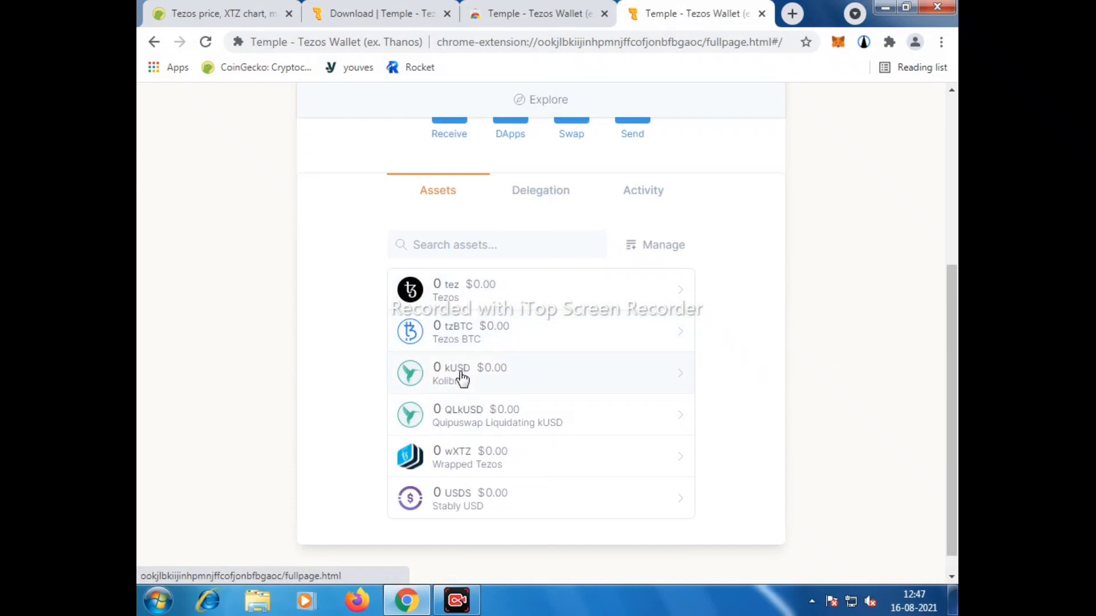
{"action": "mouse_move", "coordinate": [485, 489]}
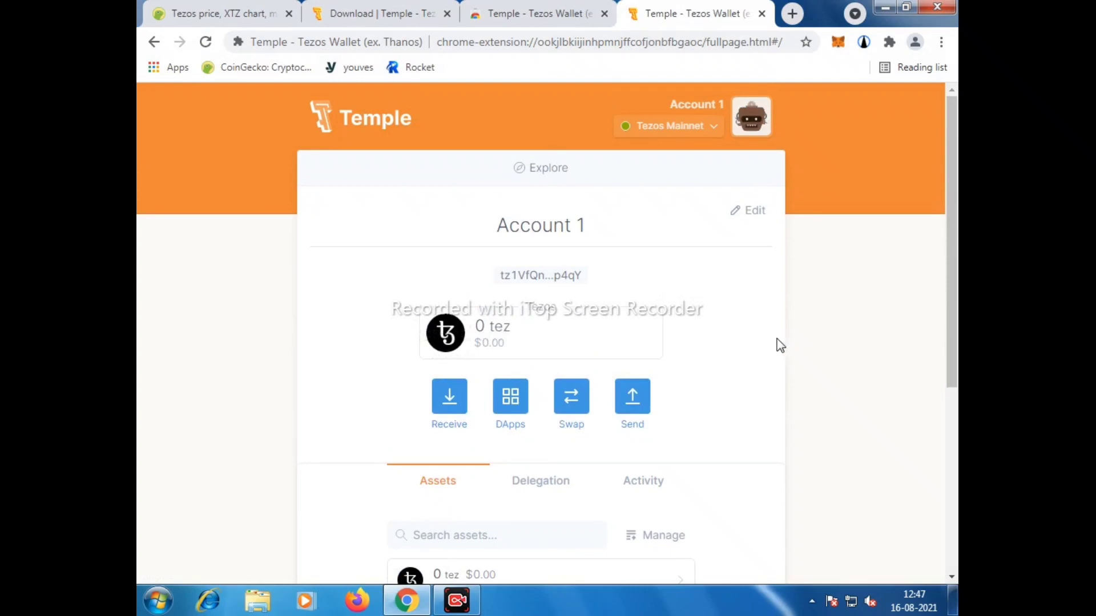
Step: Log out from the account menu so the Unlock the Wallet screen appears
{"action": "left_click", "coordinate": [751, 116]}
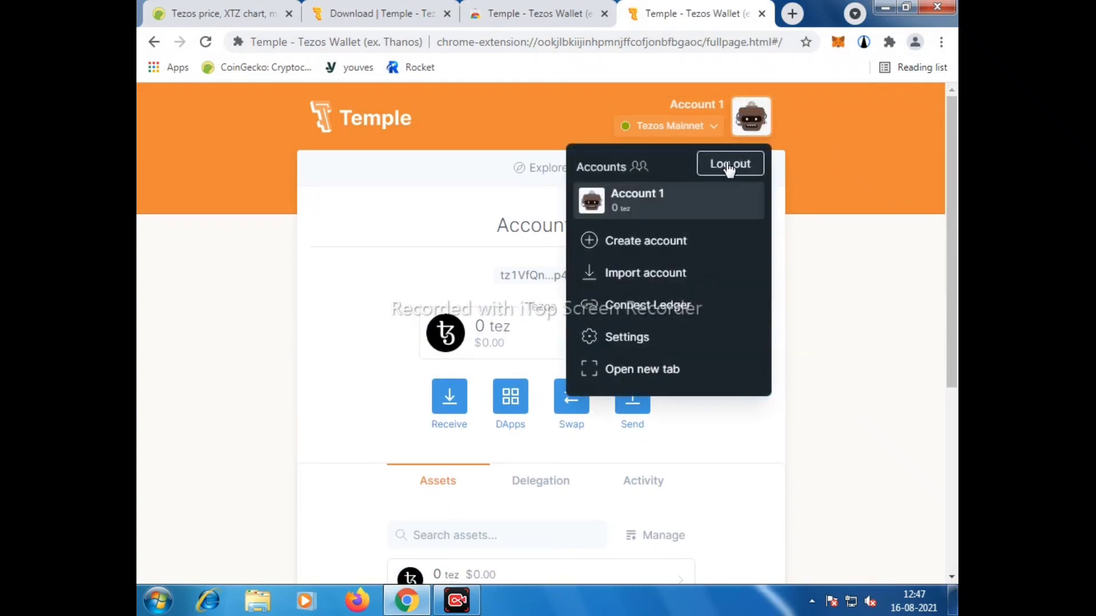
{"action": "left_click", "coordinate": [729, 163]}
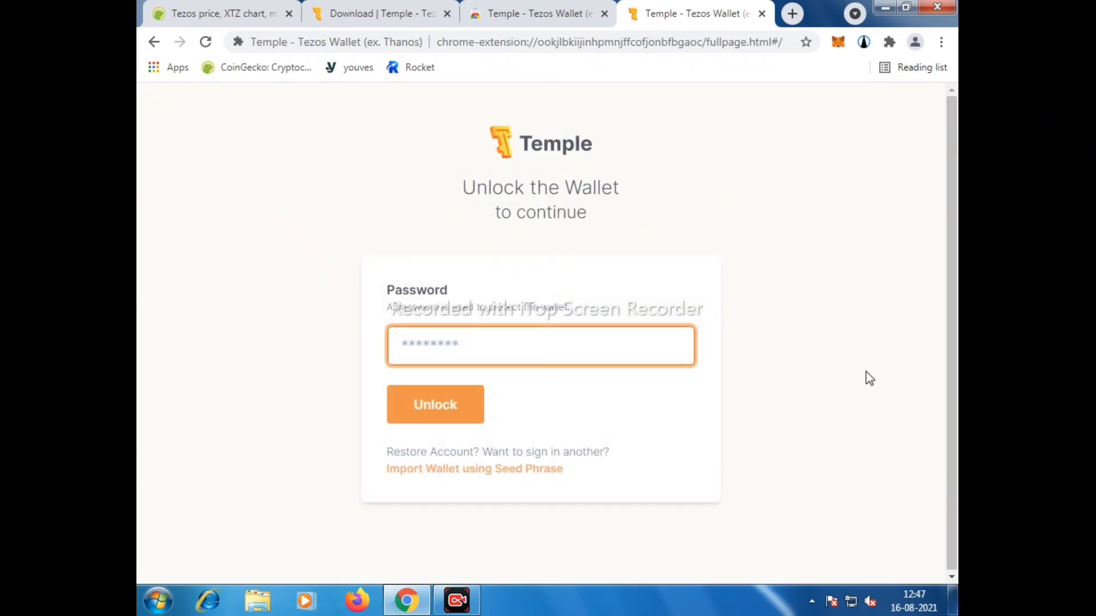
{"action": "mouse_move", "coordinate": [780, 571]}
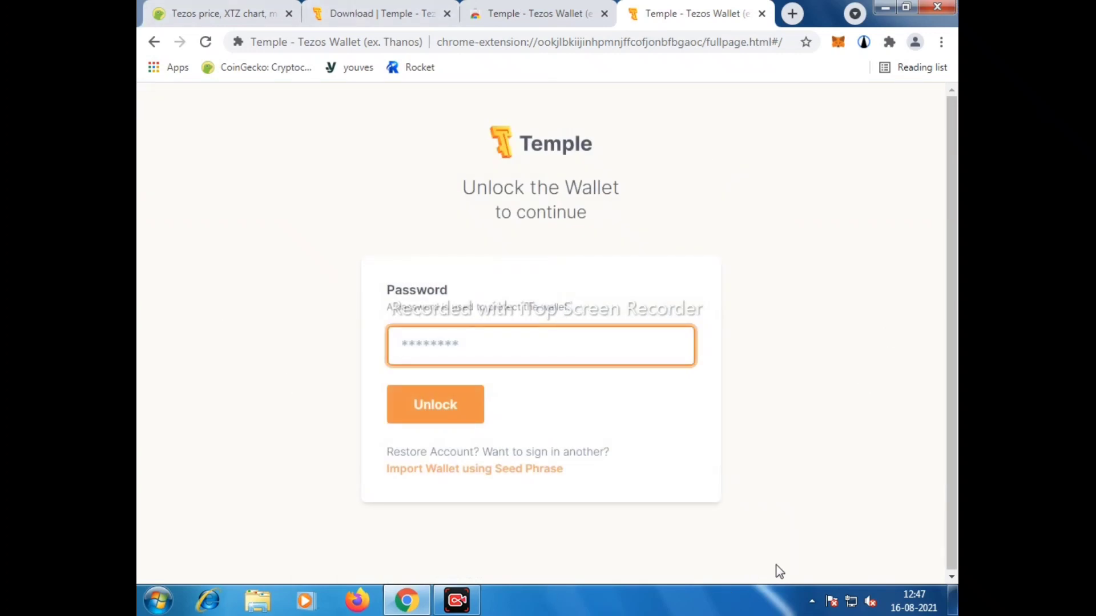